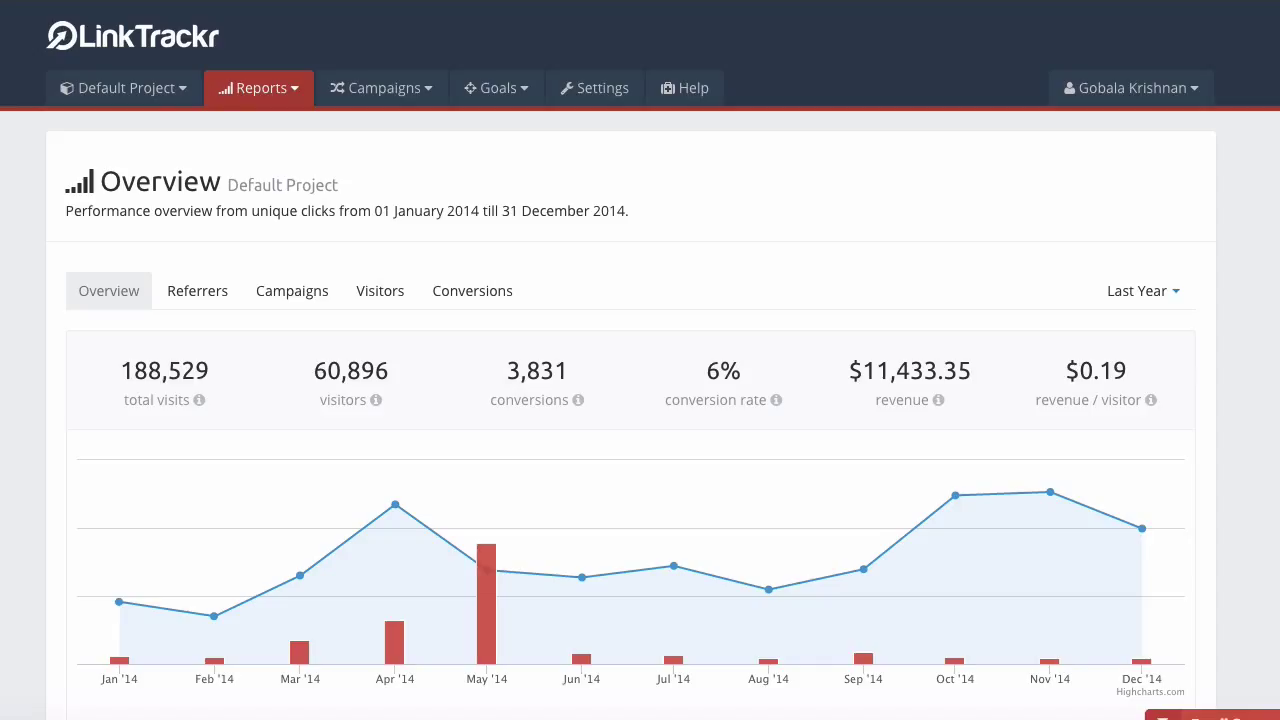
{"action": "mouse_move", "coordinate": [52, 293]}
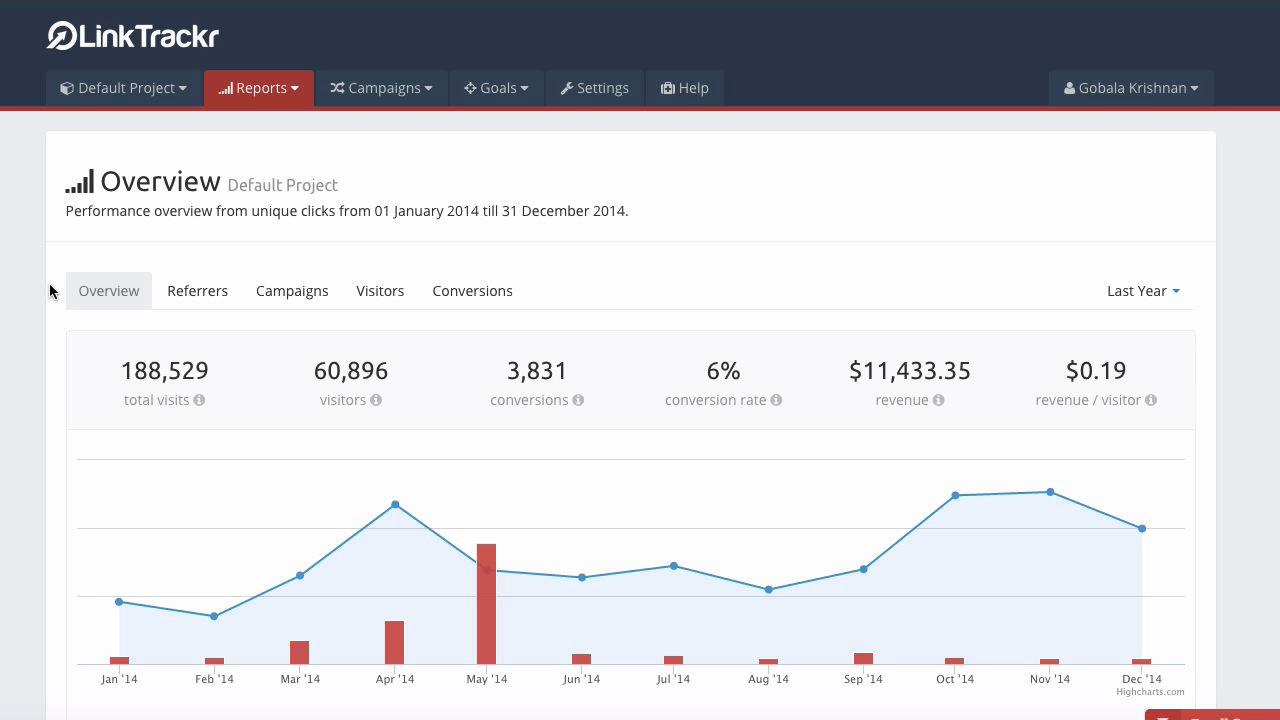
Open a new Sale goal and name it 'Product Sale'
{"action": "left_click", "coordinate": [117, 88]}
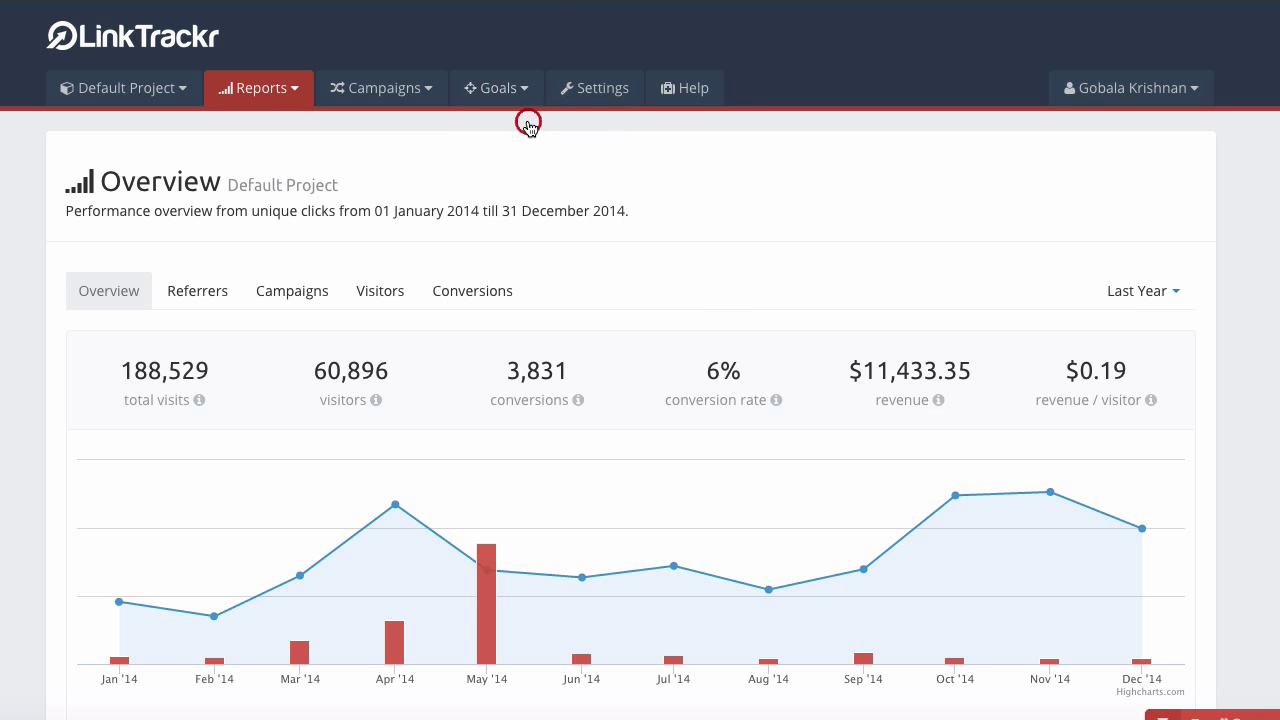
{"action": "left_click", "coordinate": [496, 87]}
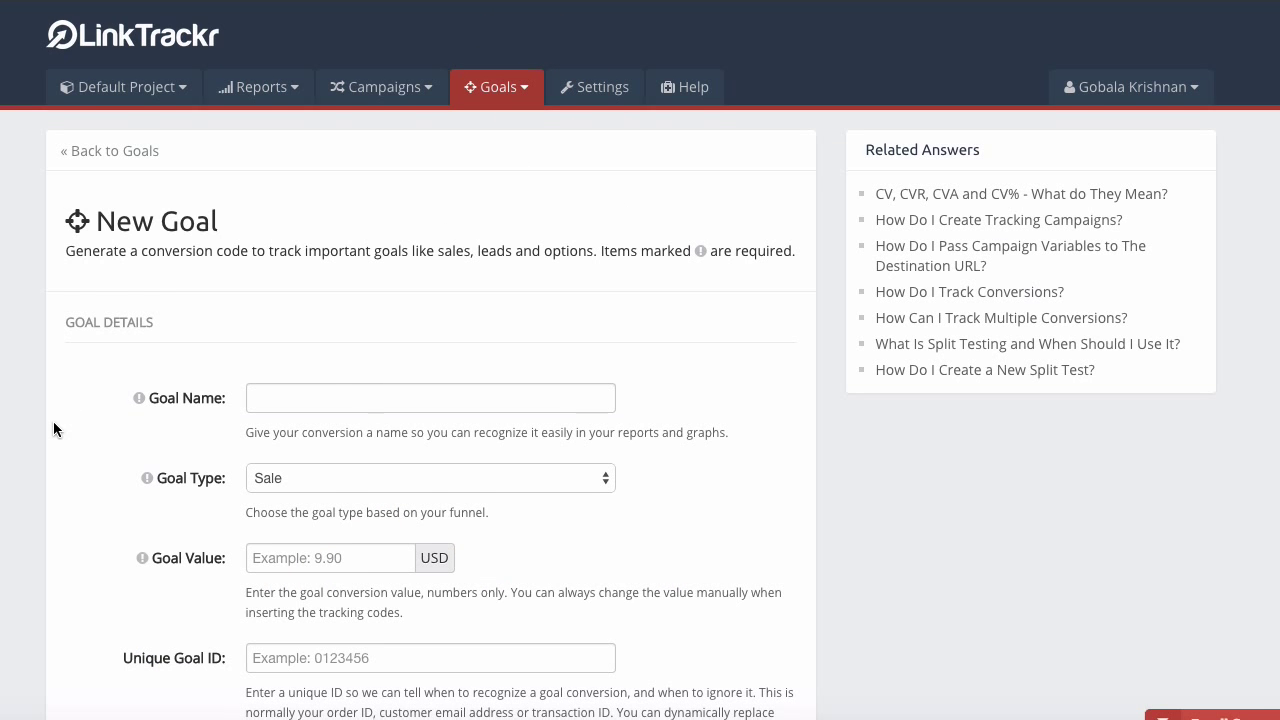
{"action": "scroll", "scroll_direction": "down", "scroll_amount": 3}
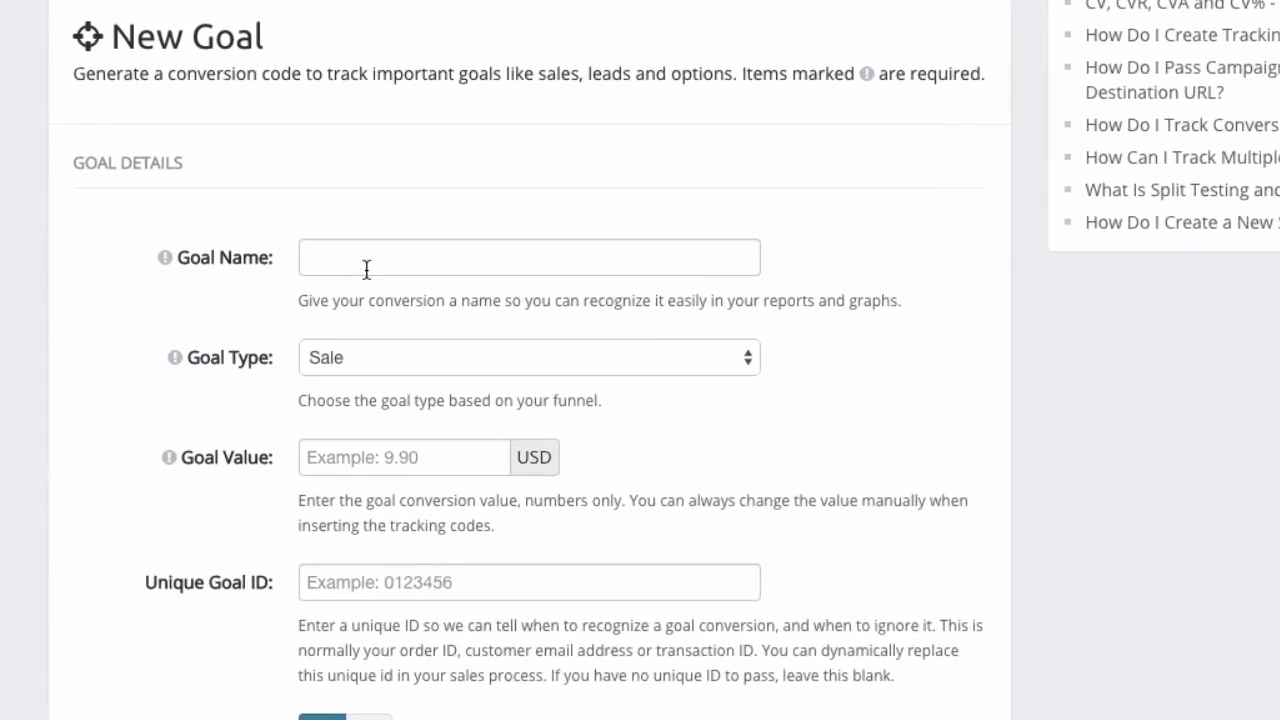
{"action": "left_click", "coordinate": [528, 257]}
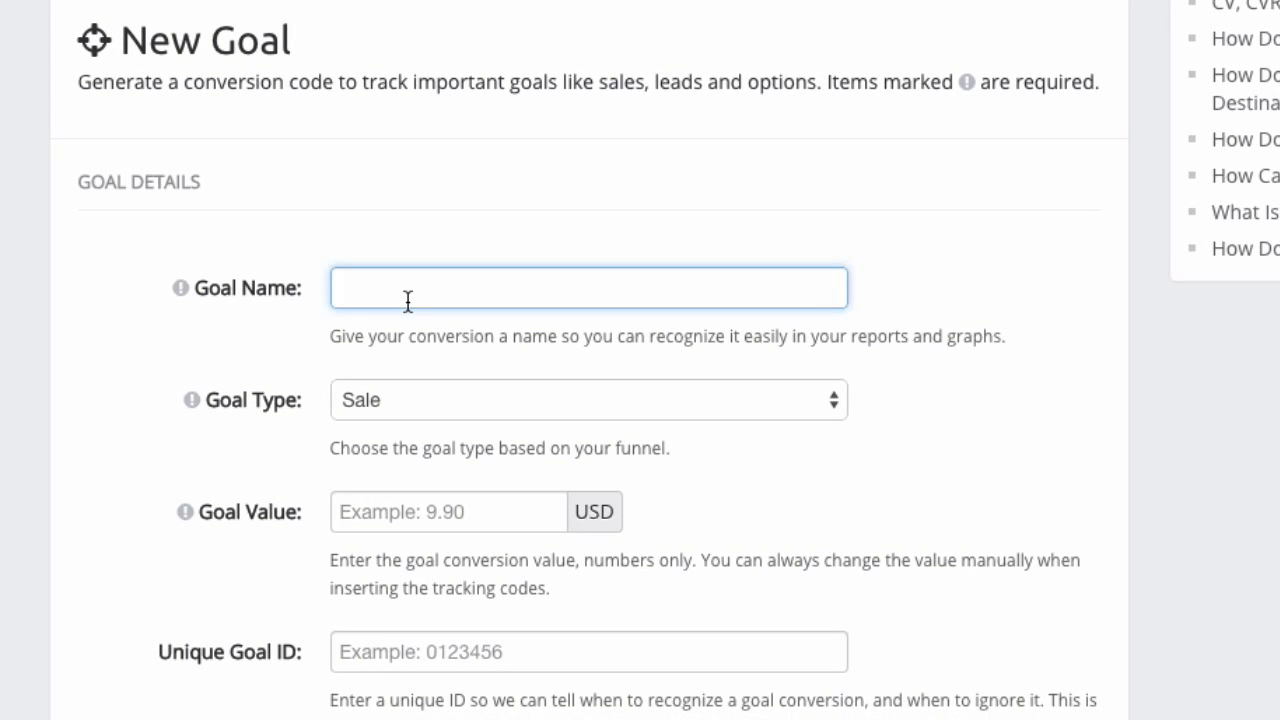
{"action": "type", "text": "Product Sa"}
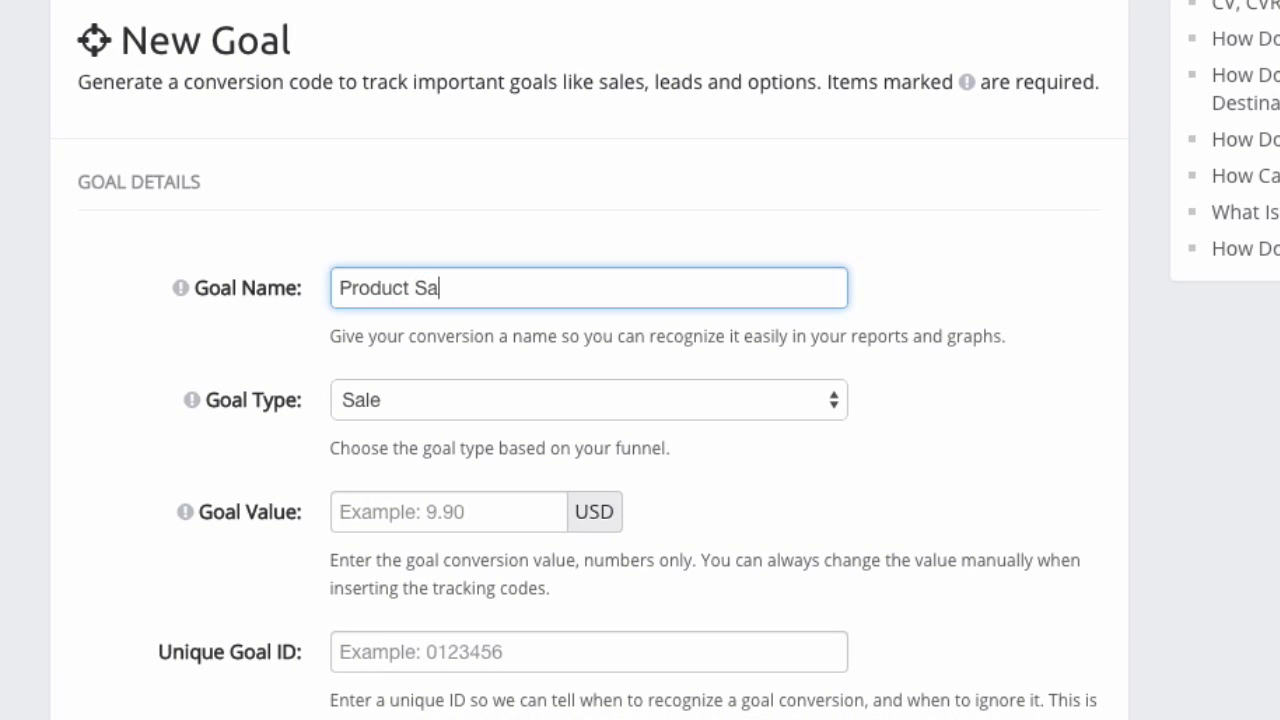
{"action": "type", "text": "le"}
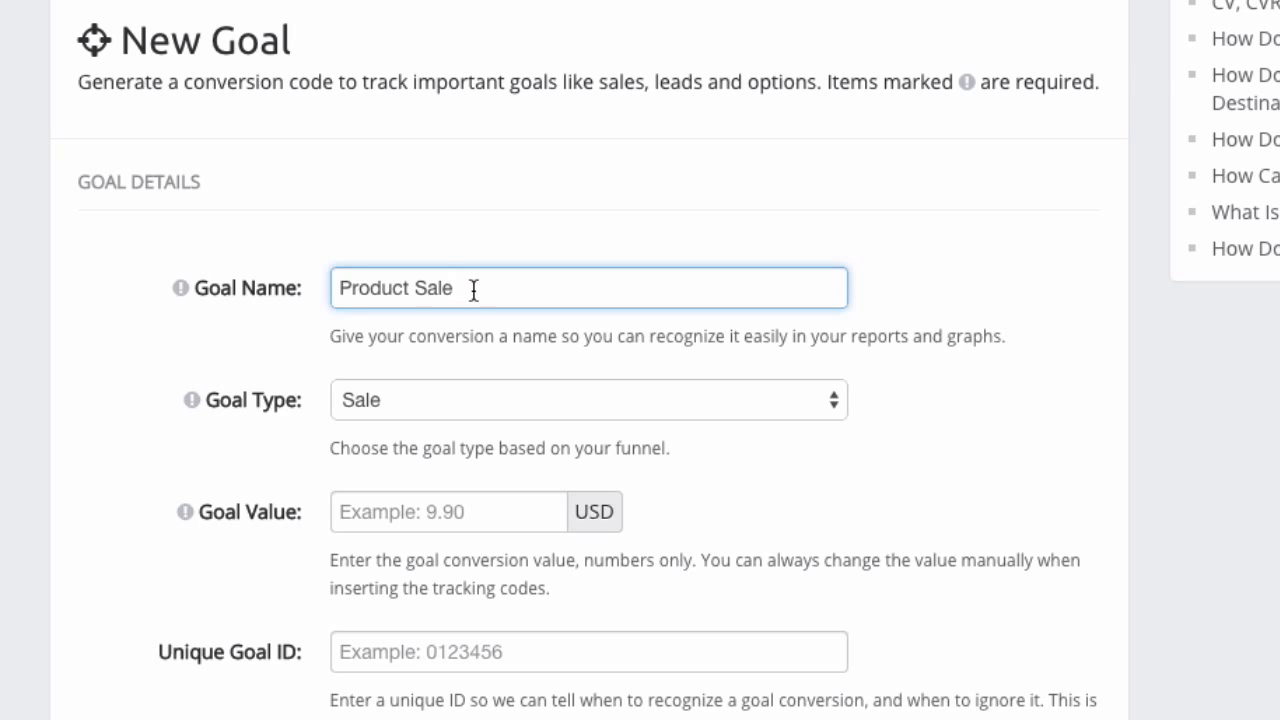
{"action": "mouse_move", "coordinate": [347, 297]}
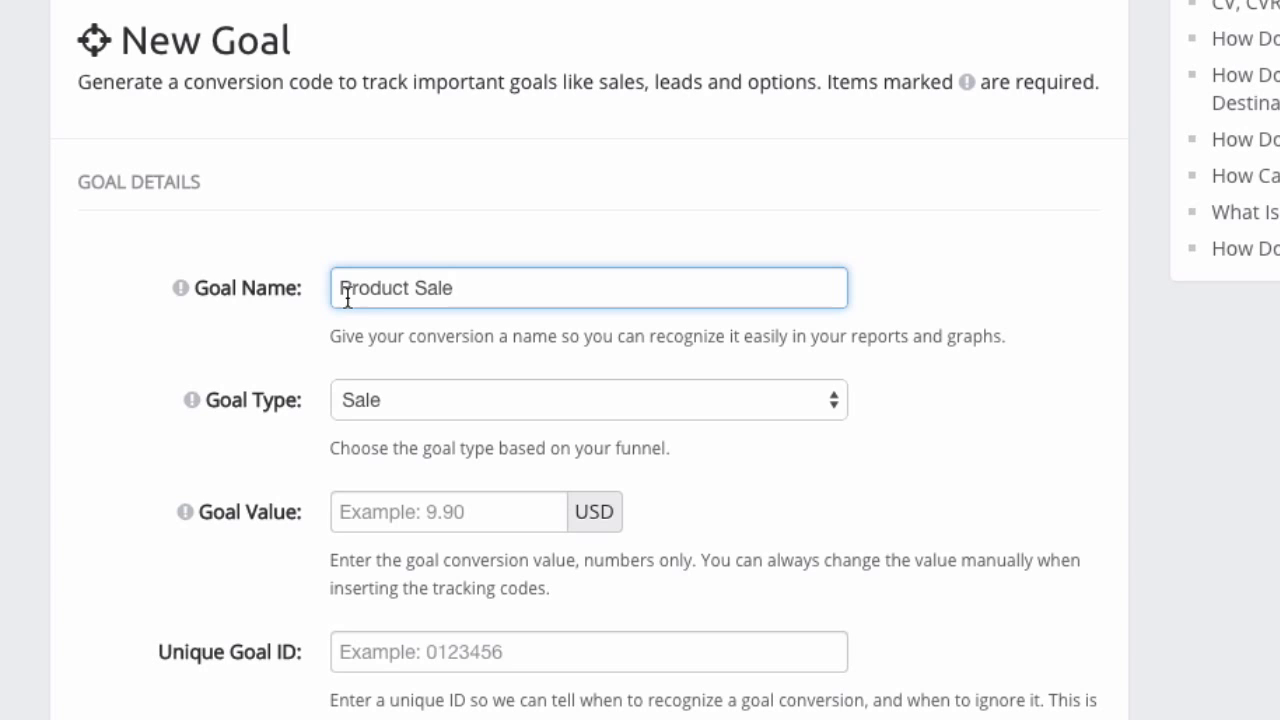
{"action": "scroll", "scroll_direction": "down", "scroll_amount": 3}
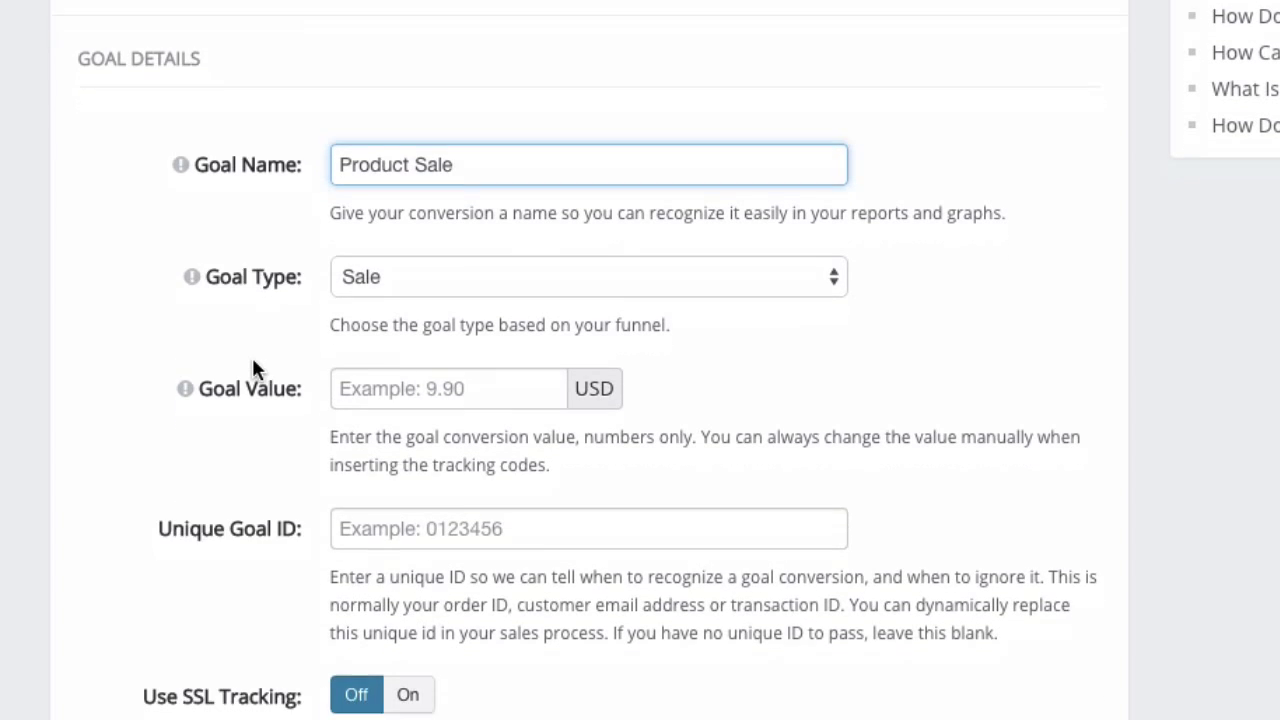
{"action": "left_click", "coordinate": [588, 277]}
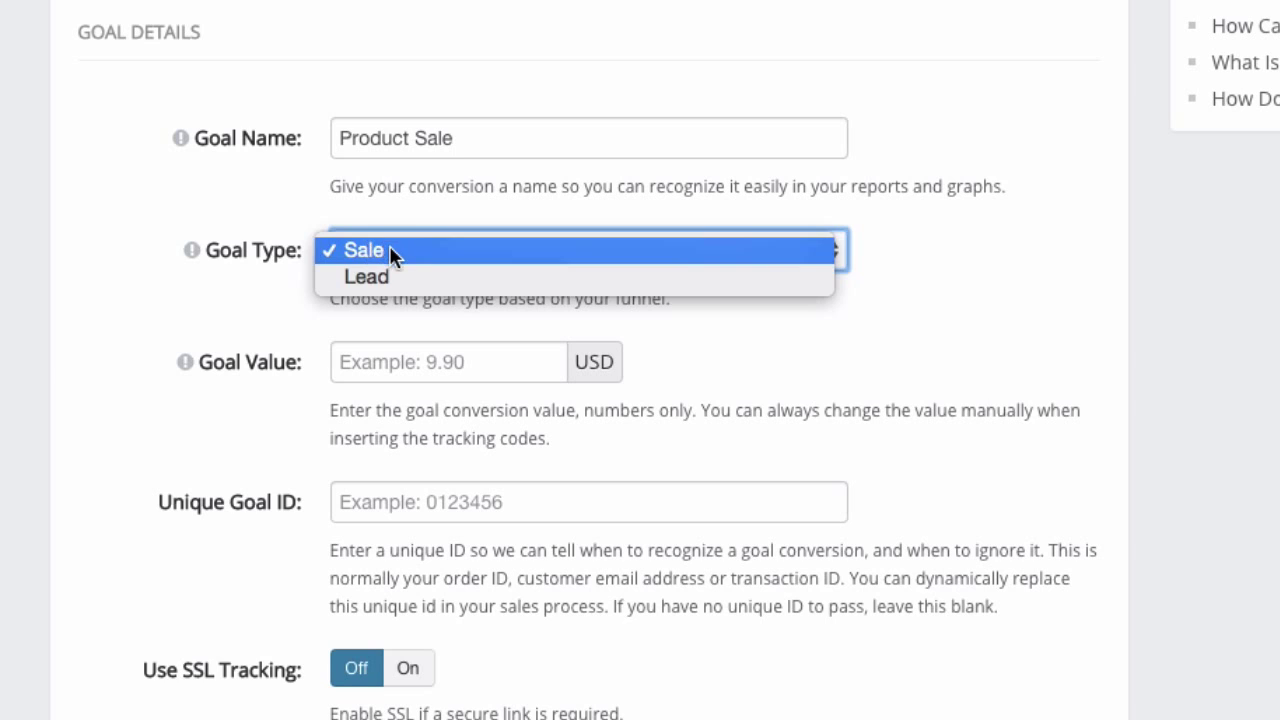
{"action": "mouse_move", "coordinate": [407, 268]}
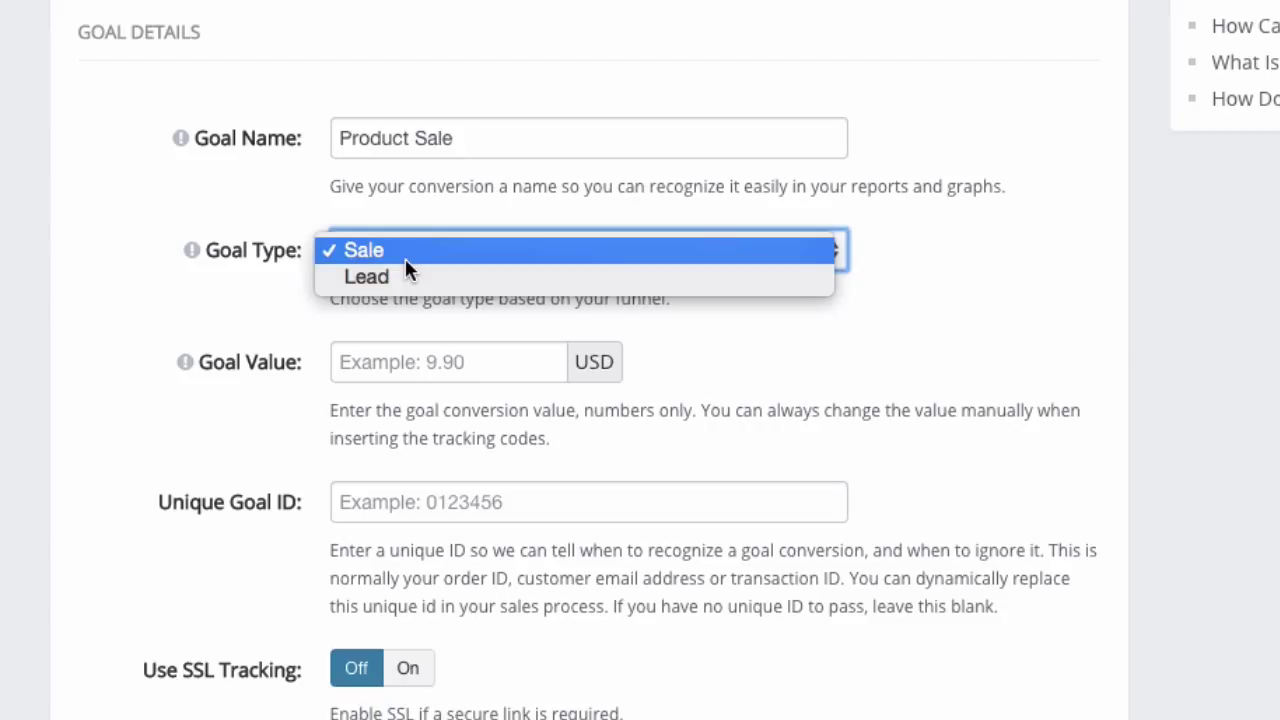
{"action": "mouse_move", "coordinate": [400, 277]}
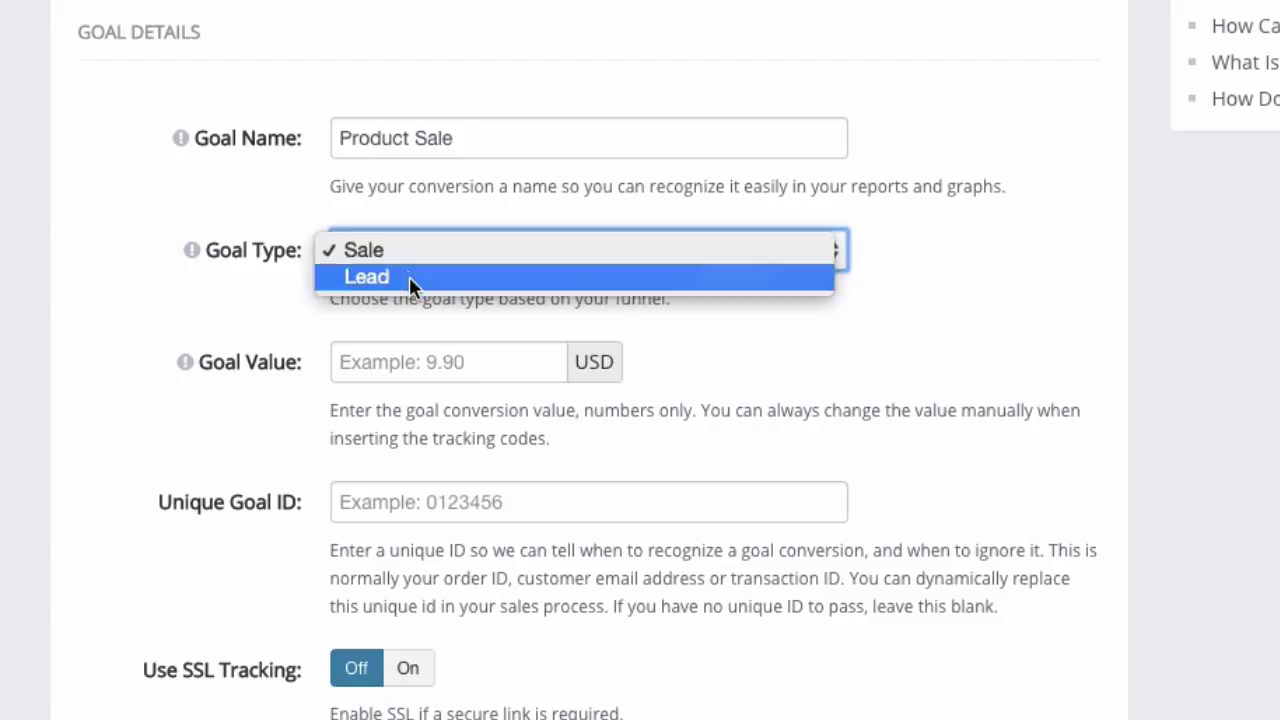
{"action": "left_click", "coordinate": [367, 277]}
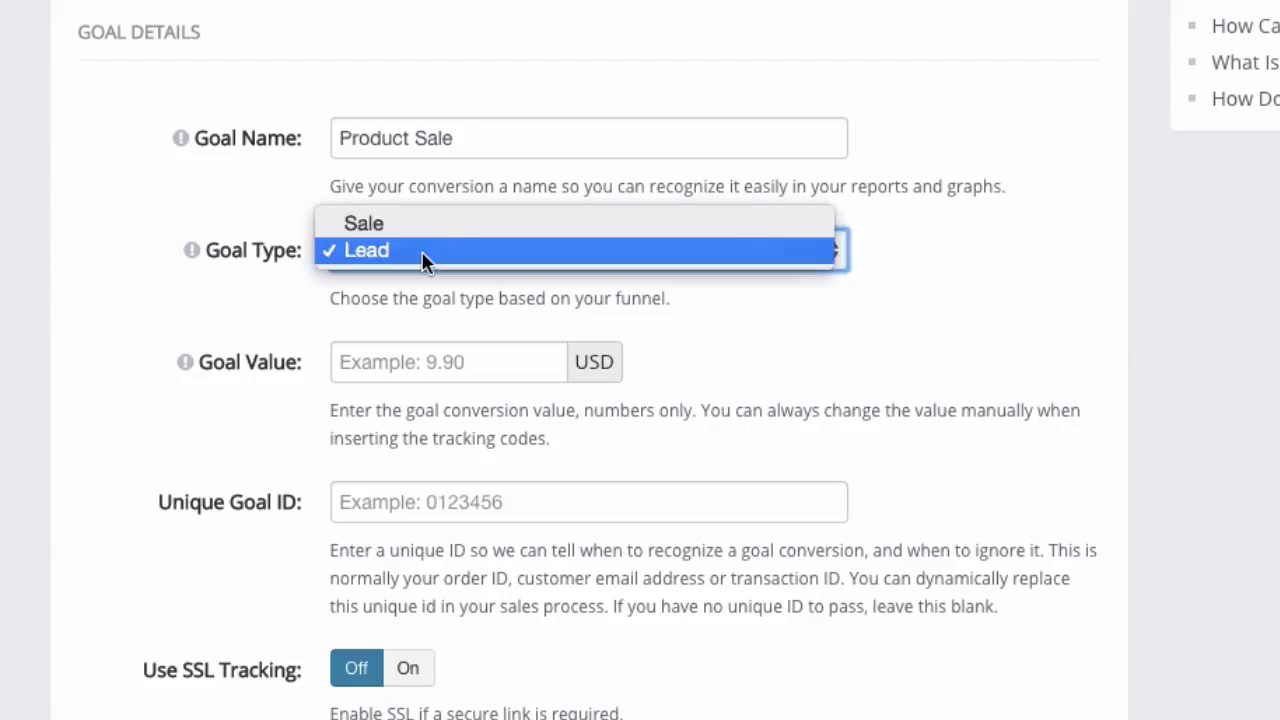
{"action": "left_click", "coordinate": [364, 223]}
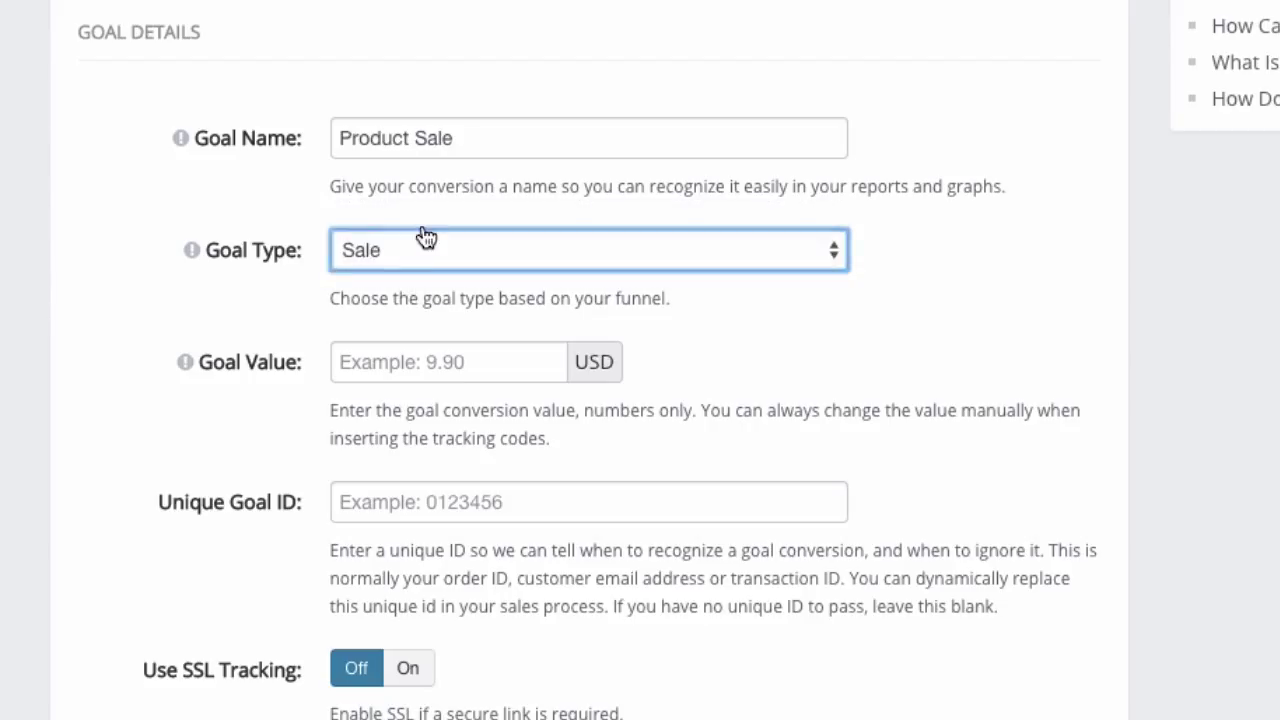
{"action": "mouse_move", "coordinate": [313, 362]}
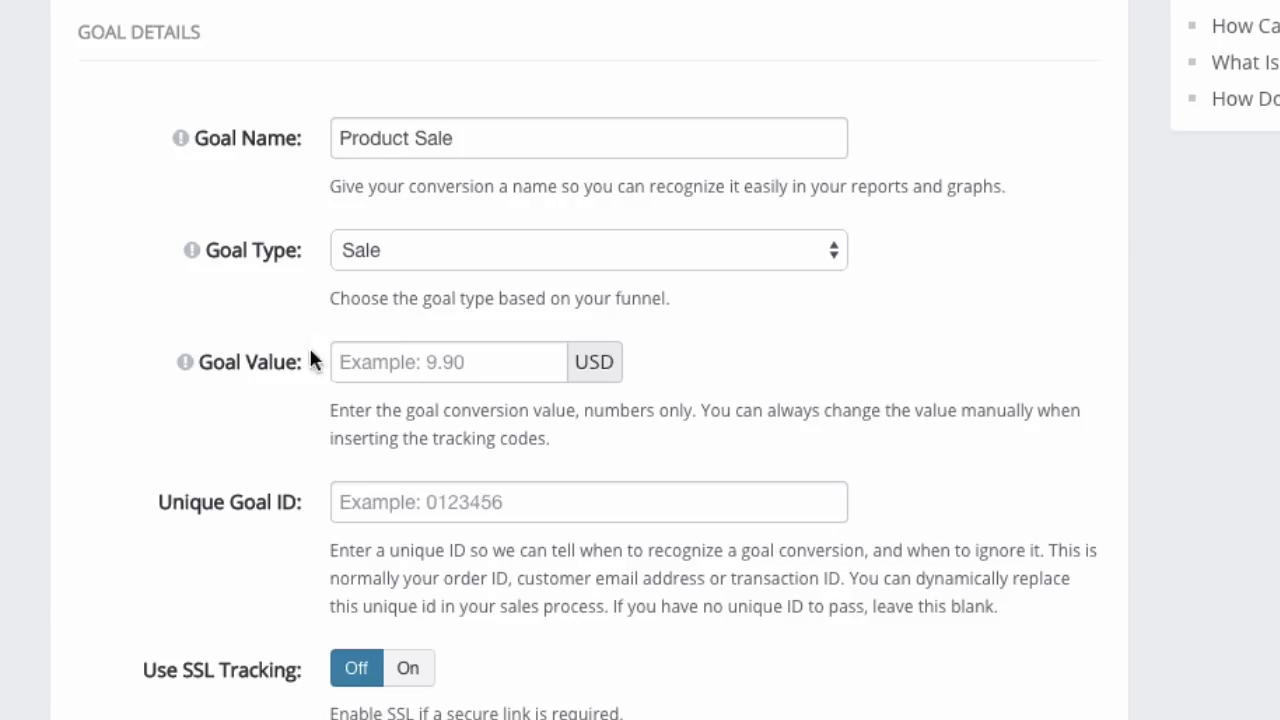
Enter 0.00 as the Product Sale goal's value in USD
{"action": "scroll", "scroll_direction": "down", "scroll_amount": 3}
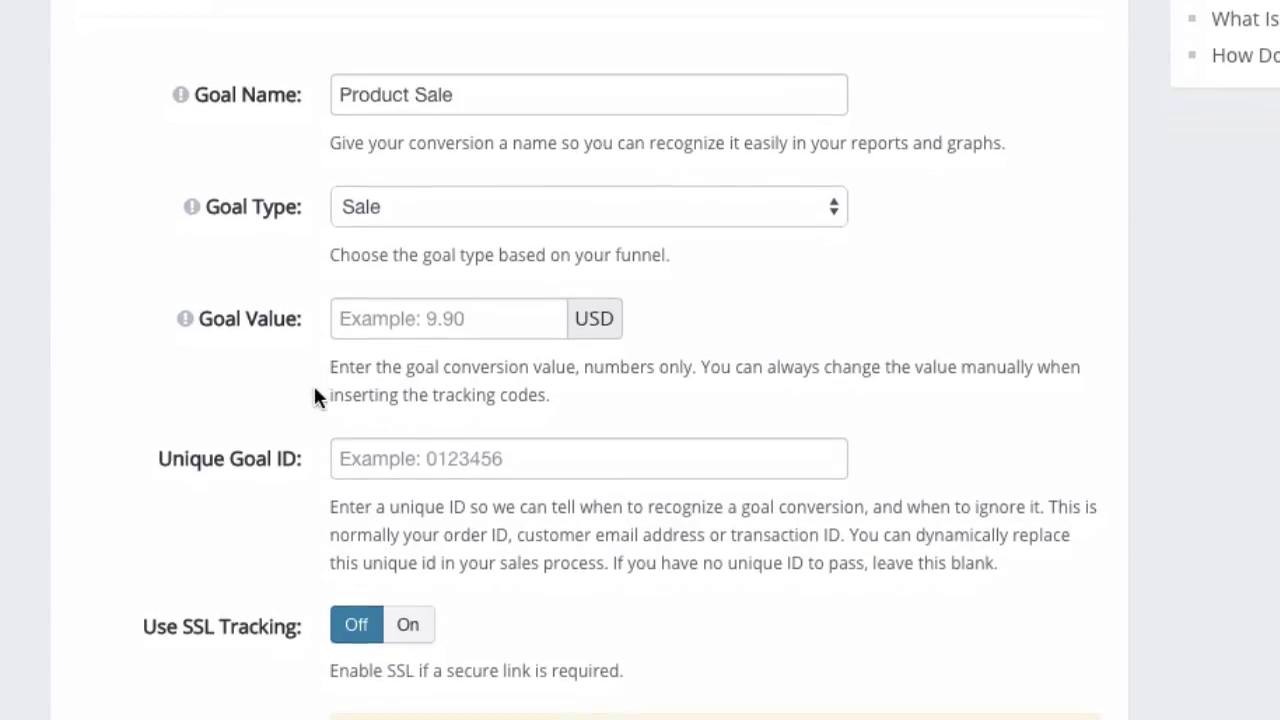
{"action": "left_click", "coordinate": [448, 318]}
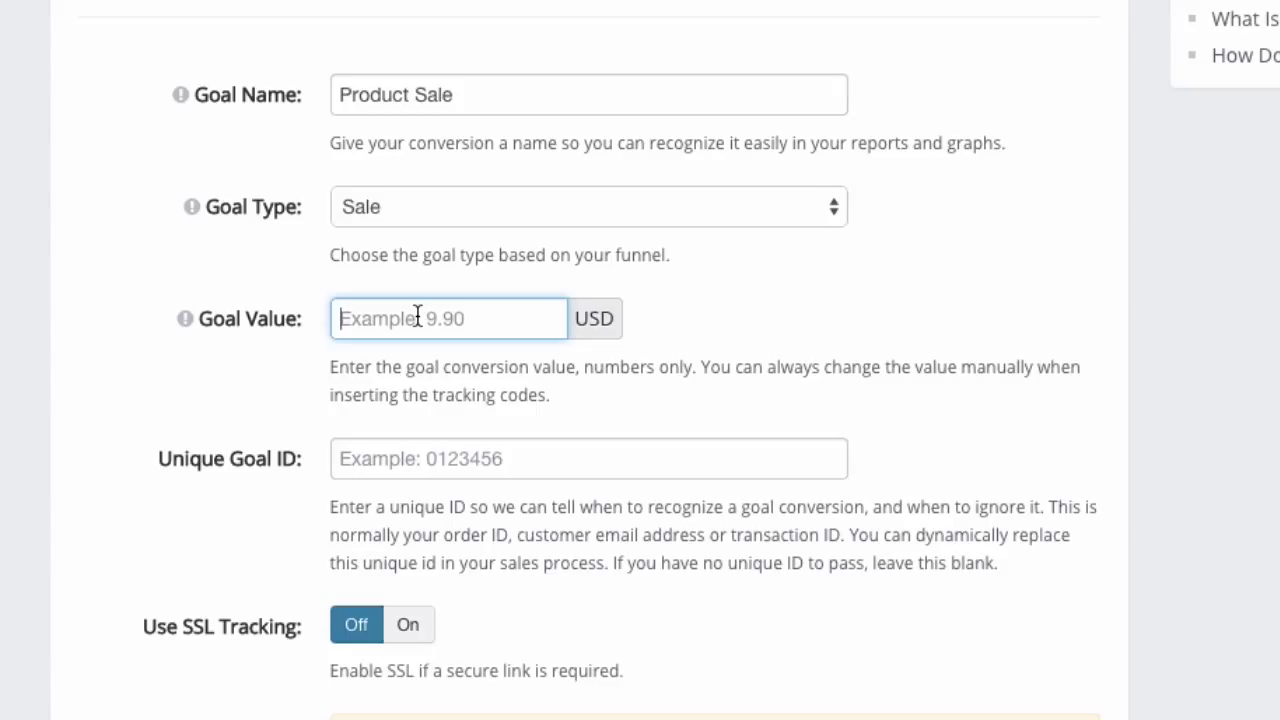
{"action": "type", "text": "0"}
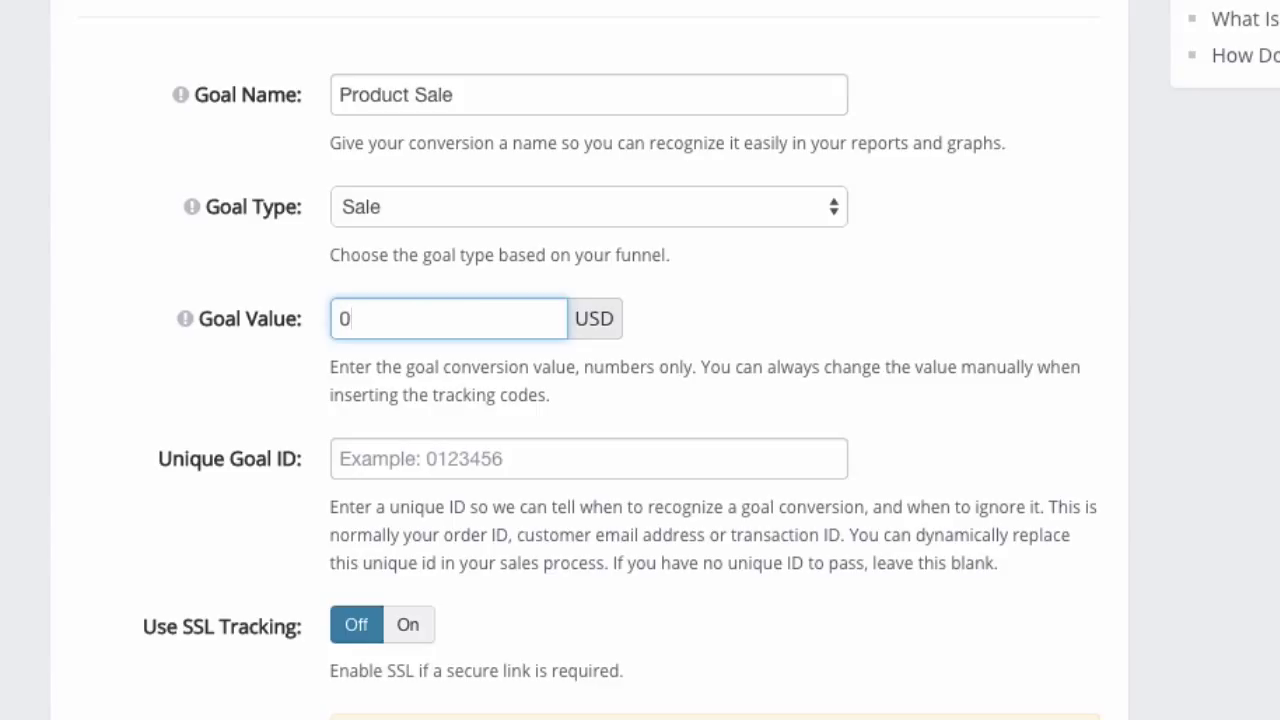
{"action": "type", "text": ".00"}
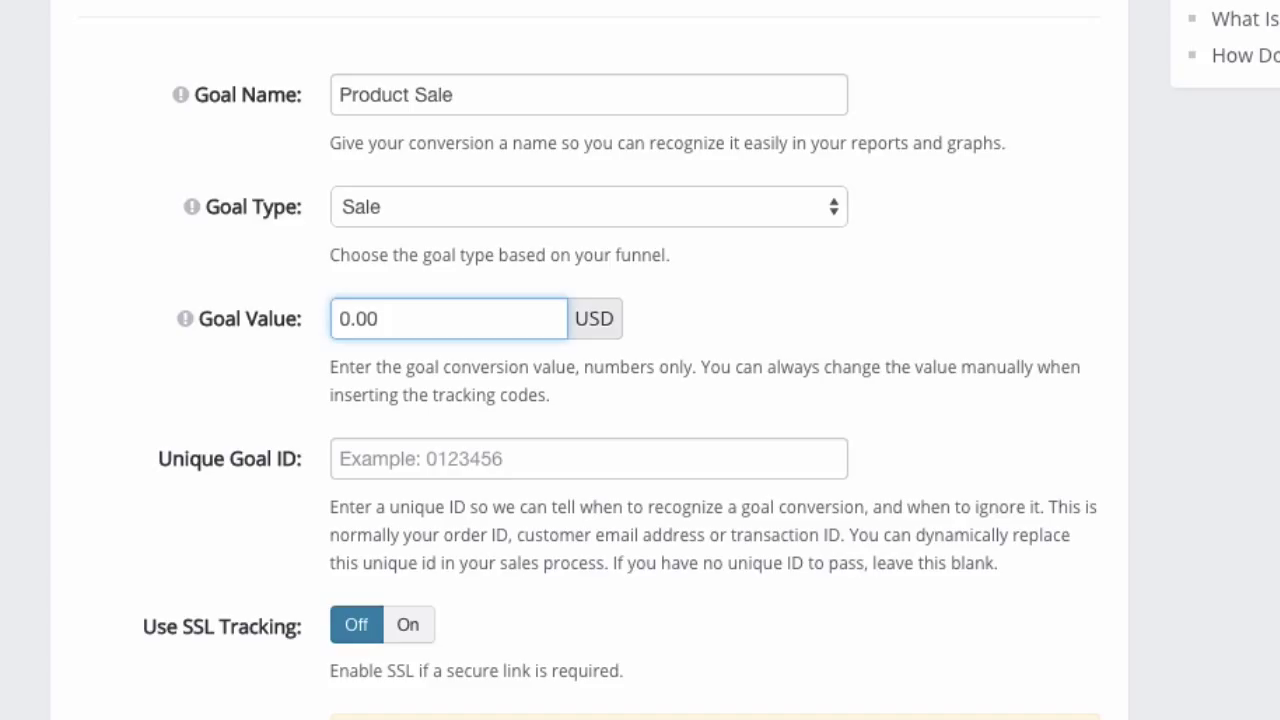
{"action": "left_click", "coordinate": [238, 410]}
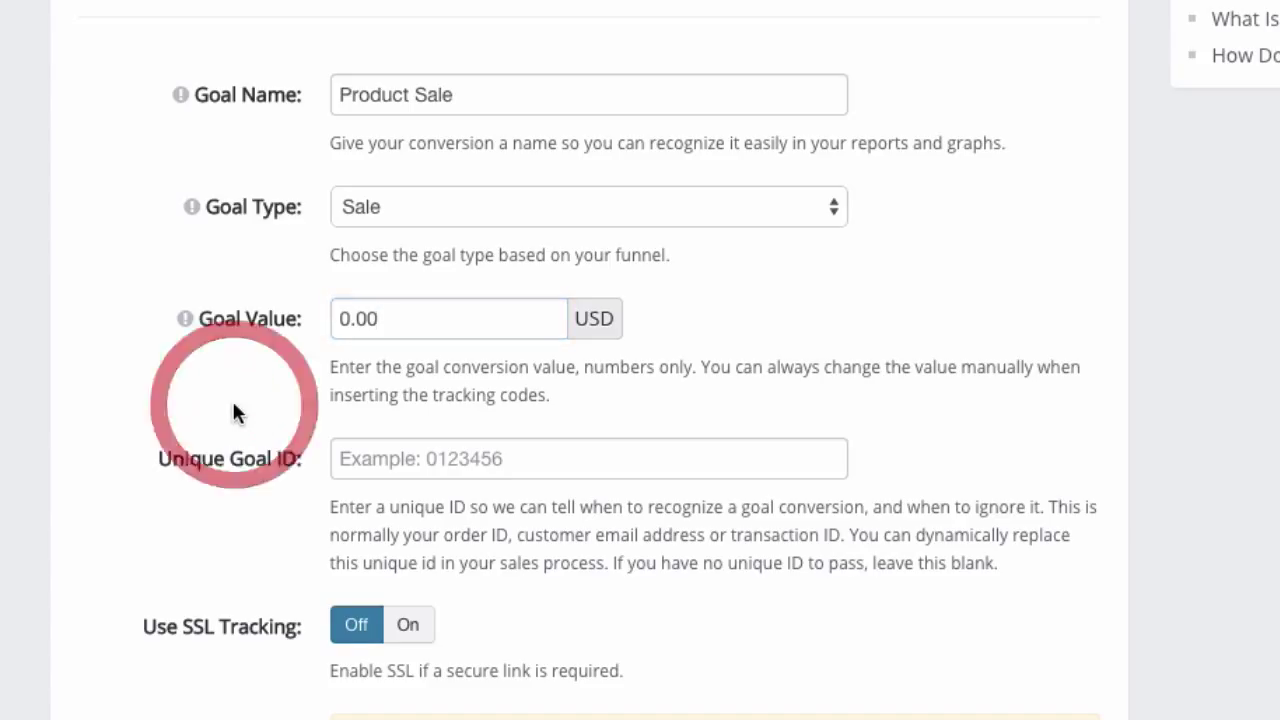
{"action": "scroll", "scroll_direction": "down", "scroll_amount": 3}
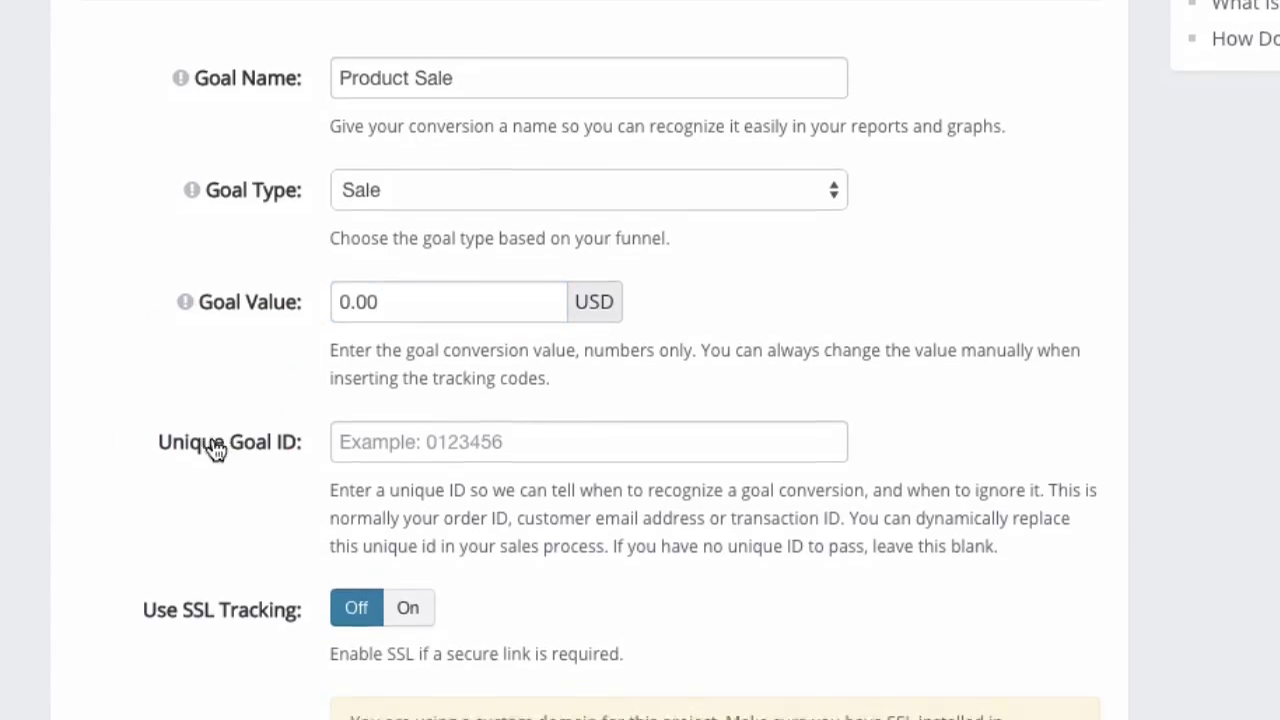
{"action": "scroll", "scroll_direction": "down", "scroll_amount": 3}
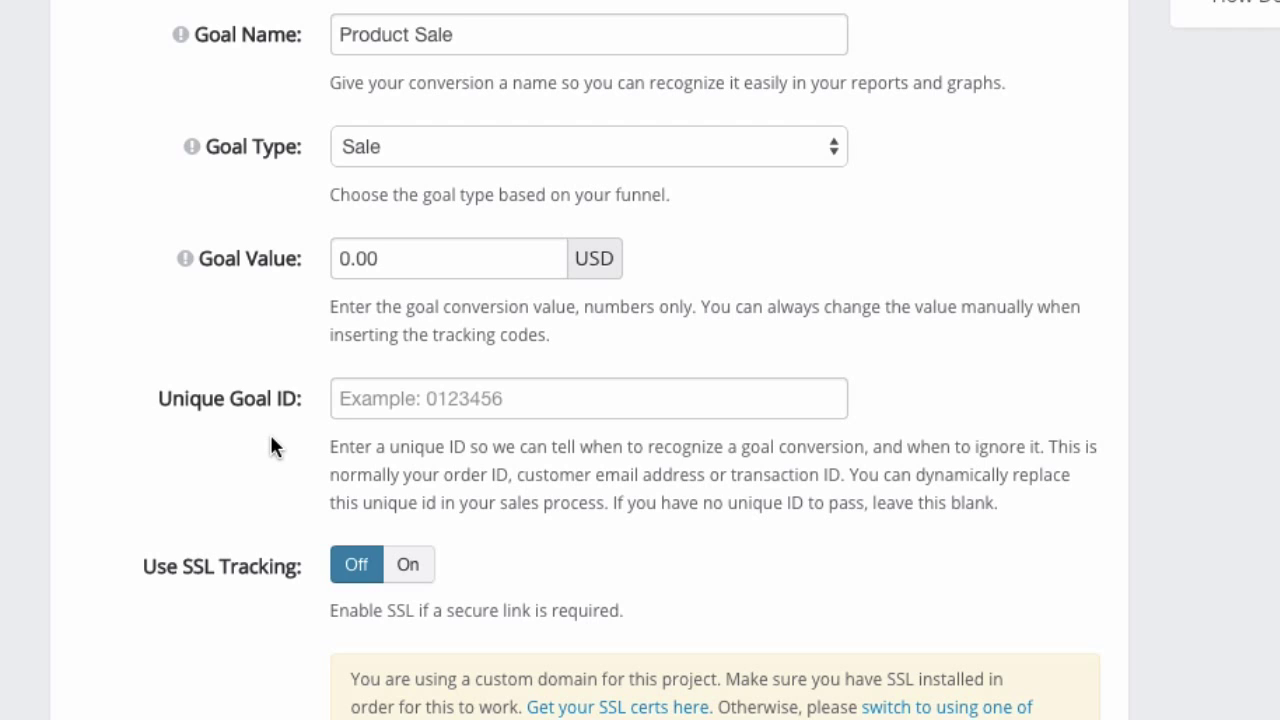
{"action": "mouse_move", "coordinate": [257, 407]}
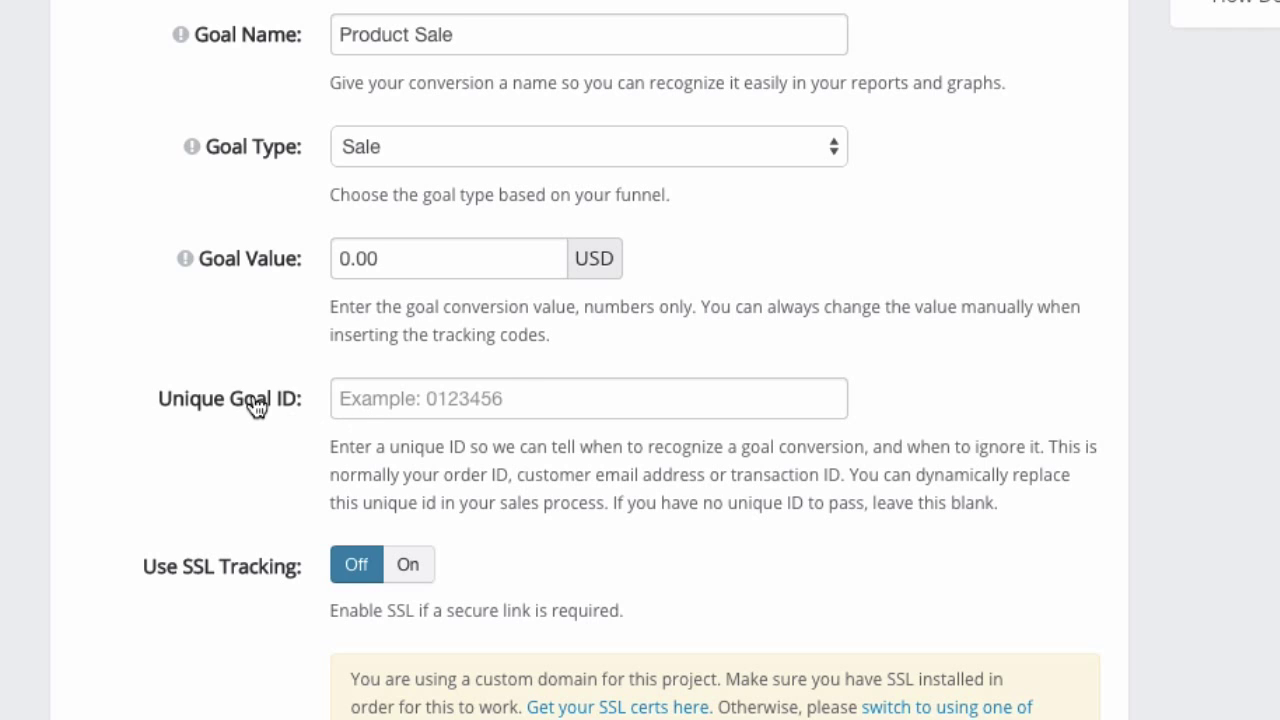
{"action": "mouse_move", "coordinate": [507, 394]}
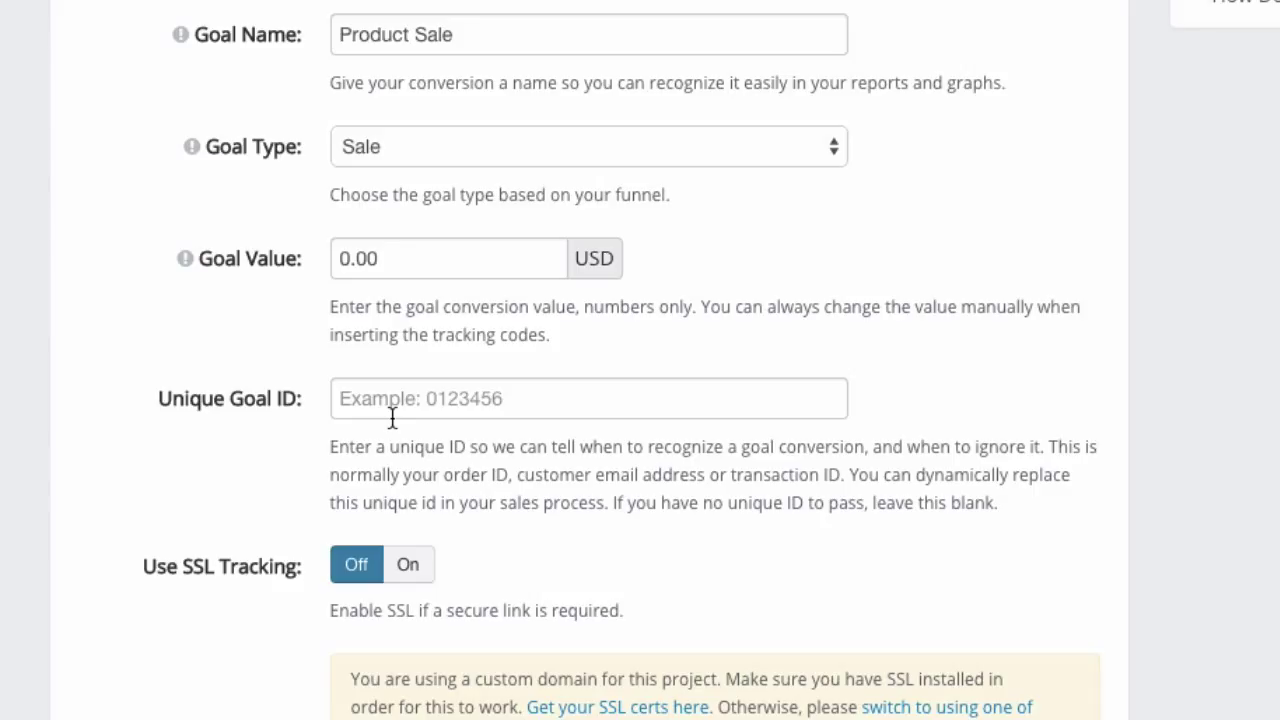
{"action": "mouse_move", "coordinate": [263, 437]}
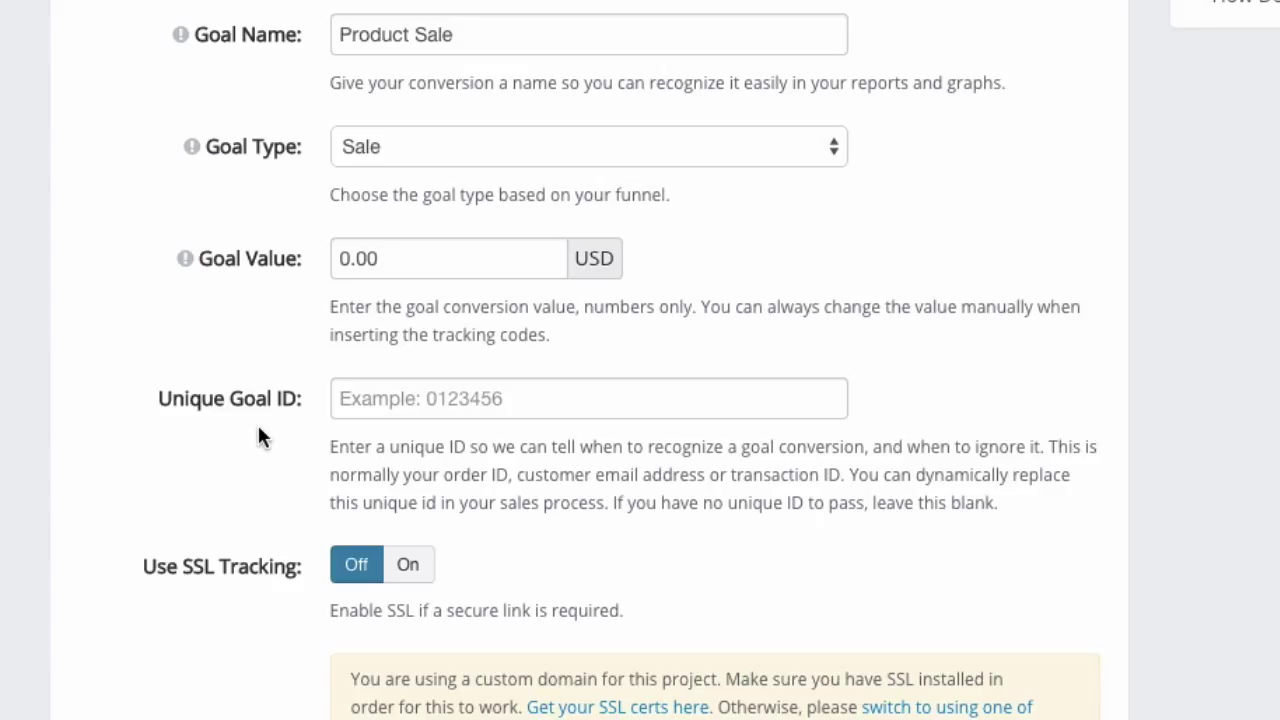
{"action": "mouse_move", "coordinate": [365, 298]}
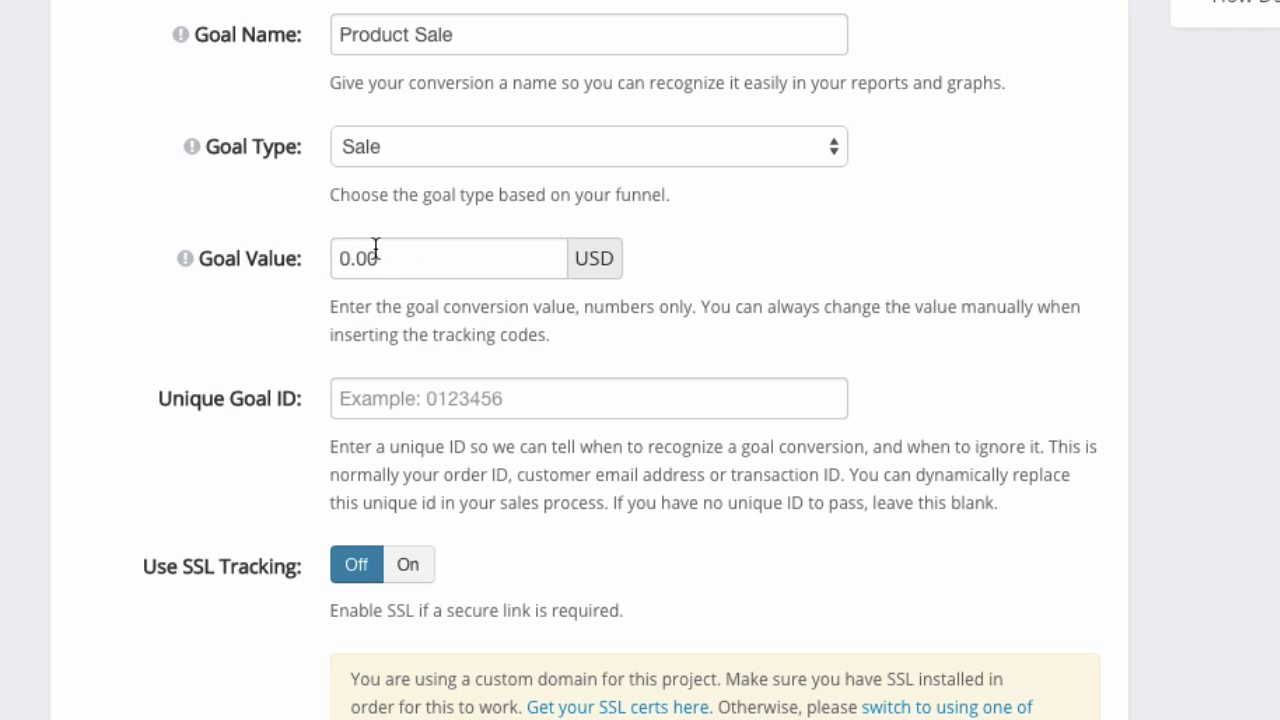
{"action": "mouse_move", "coordinate": [400, 404]}
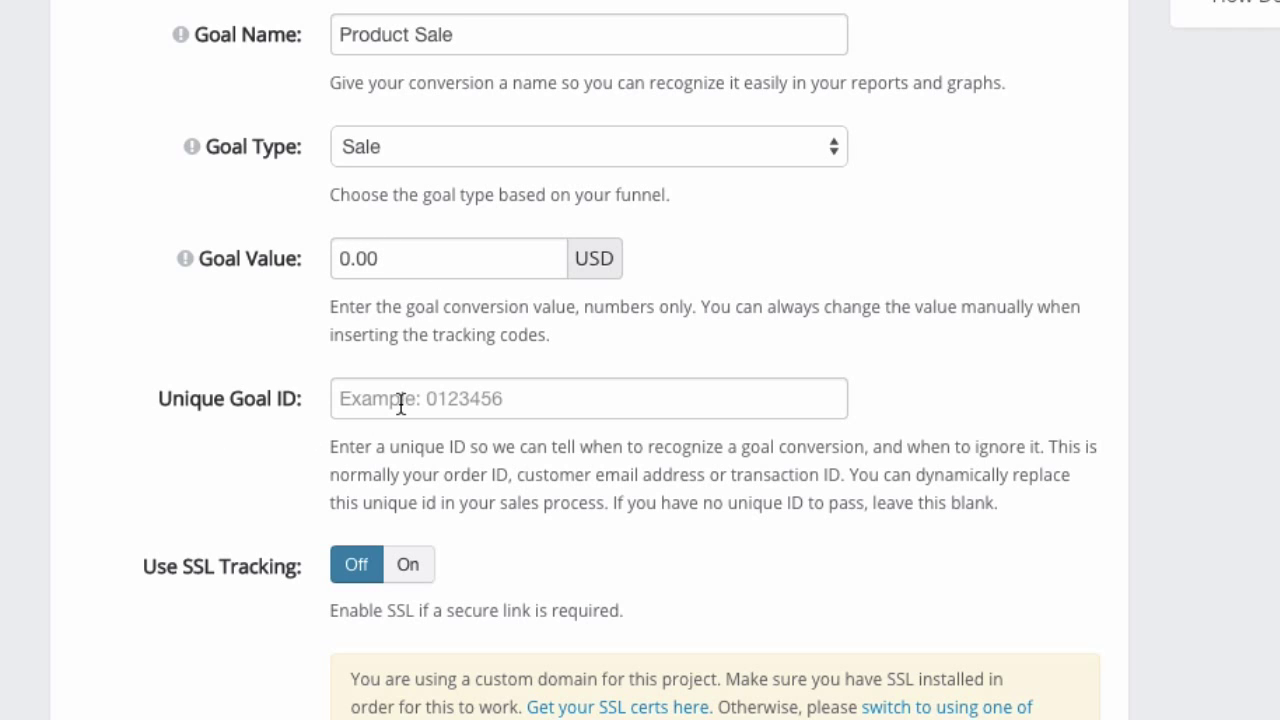
{"action": "mouse_move", "coordinate": [437, 425]}
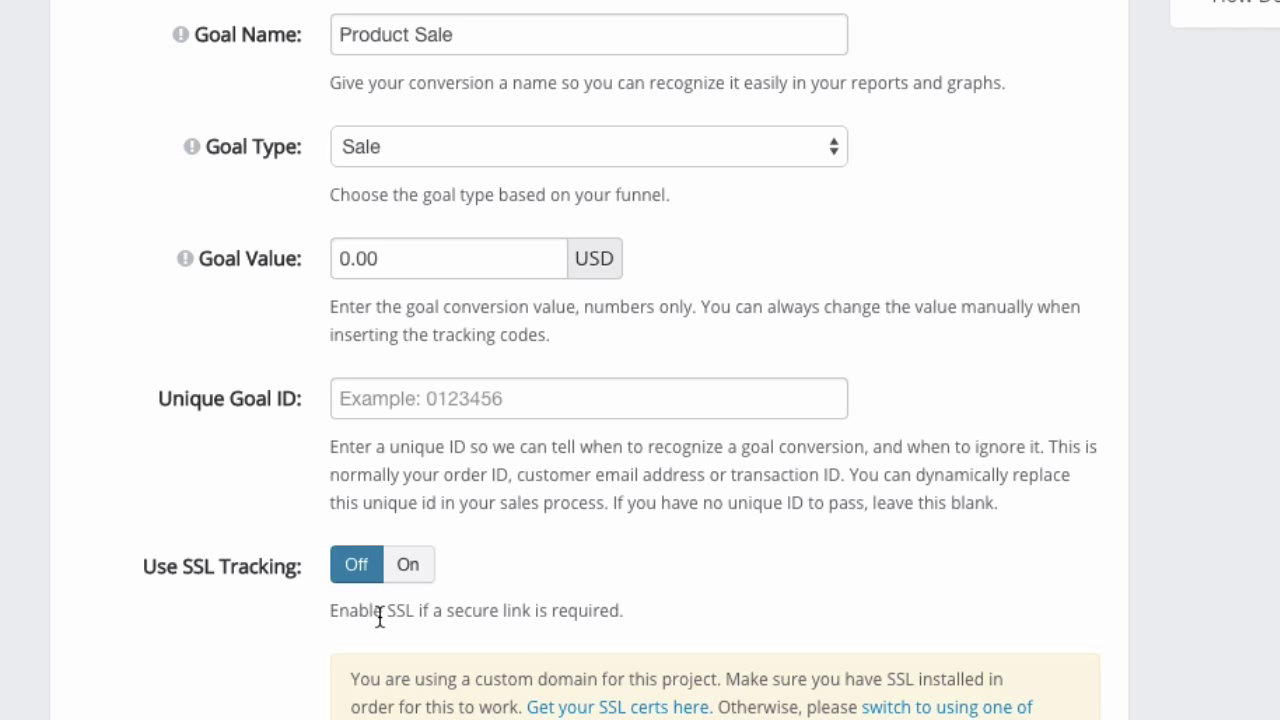
{"action": "scroll", "scroll_direction": "down", "scroll_amount": 3}
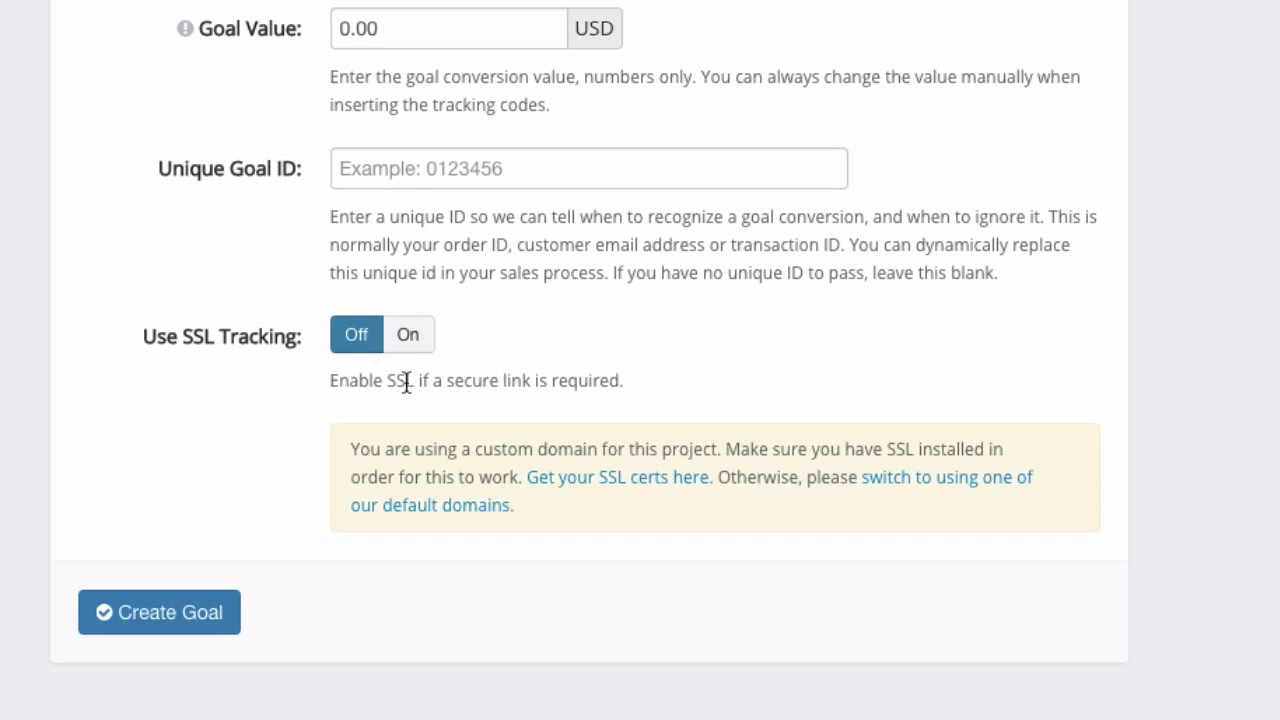
{"action": "mouse_move", "coordinate": [470, 415]}
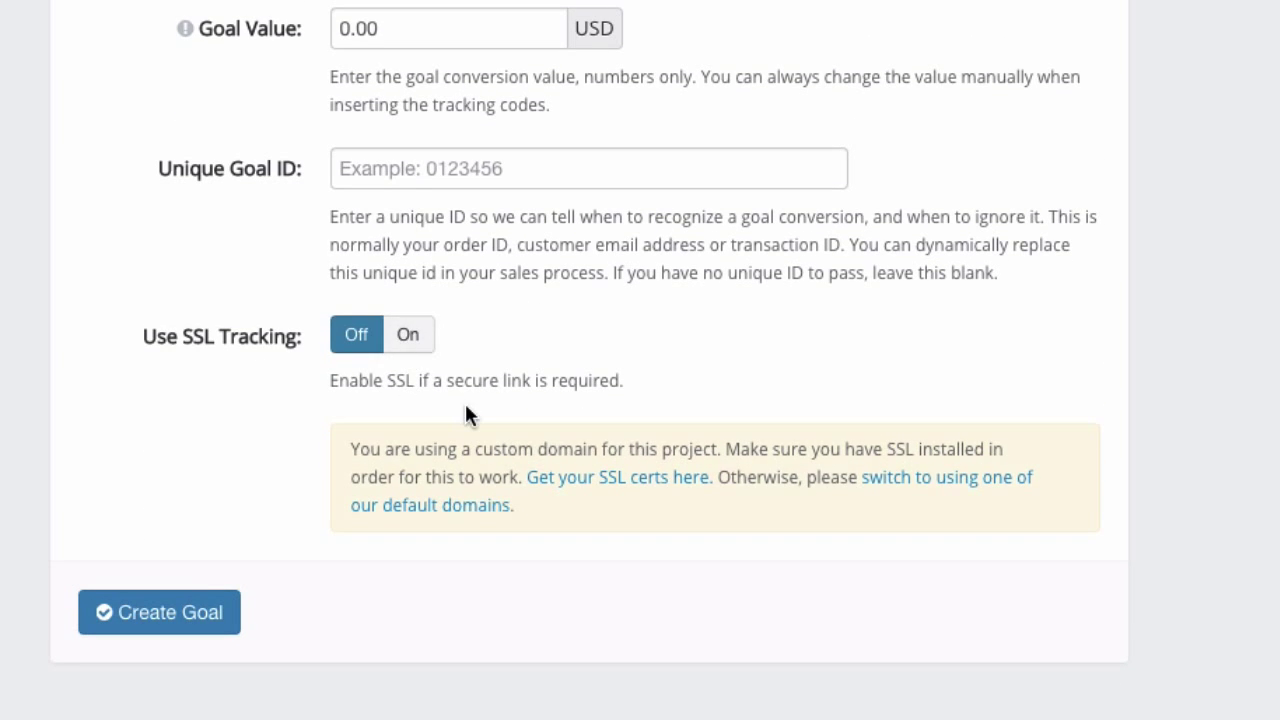
{"action": "mouse_move", "coordinate": [472, 429]}
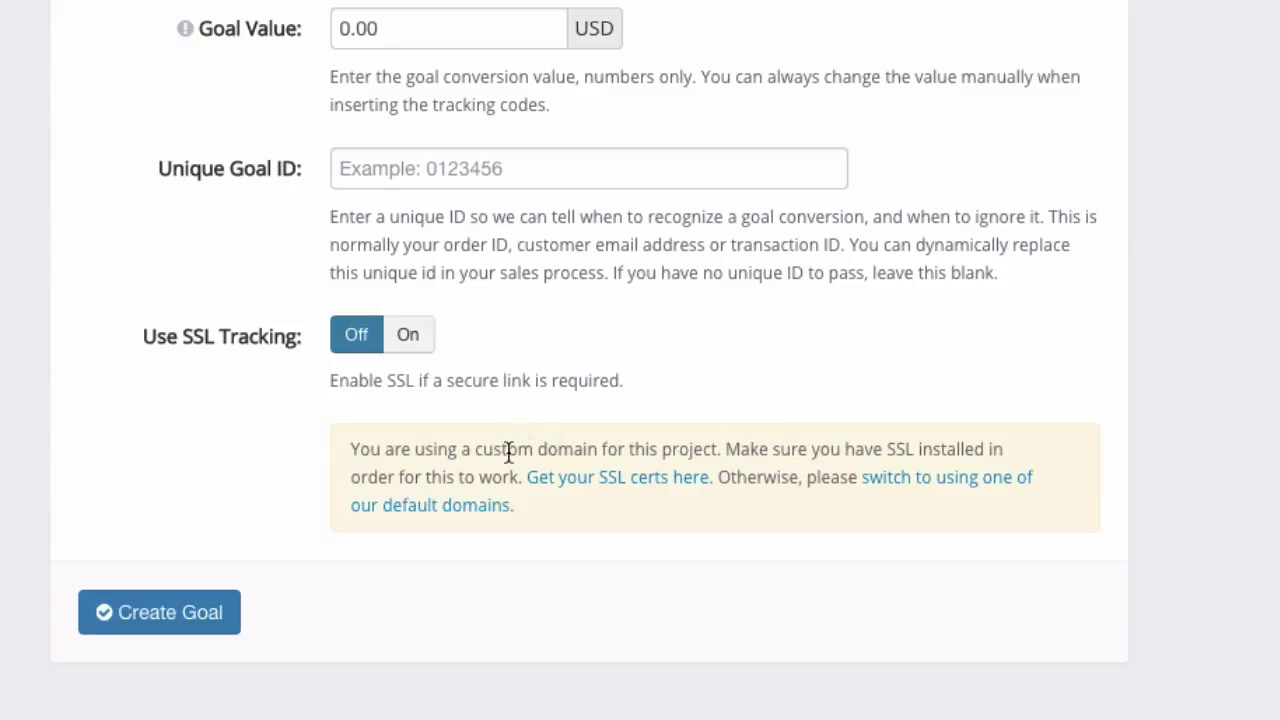
{"action": "mouse_move", "coordinate": [730, 470]}
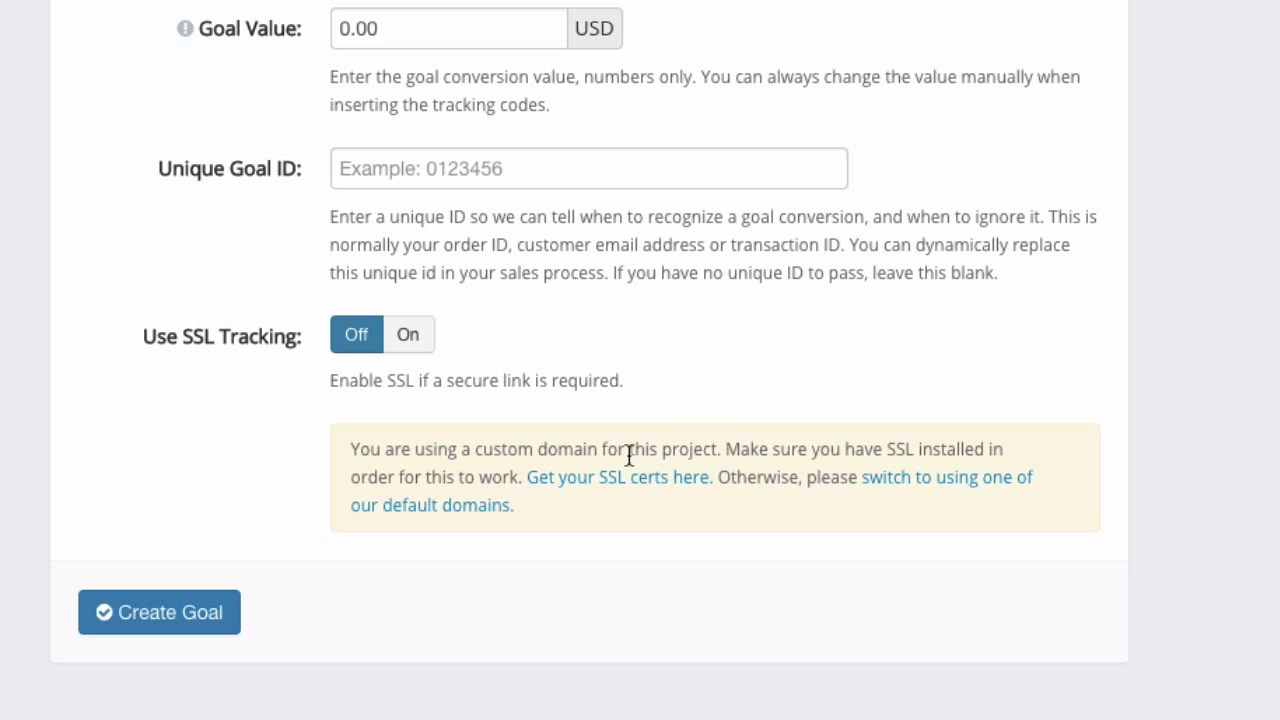
{"action": "mouse_move", "coordinate": [435, 455]}
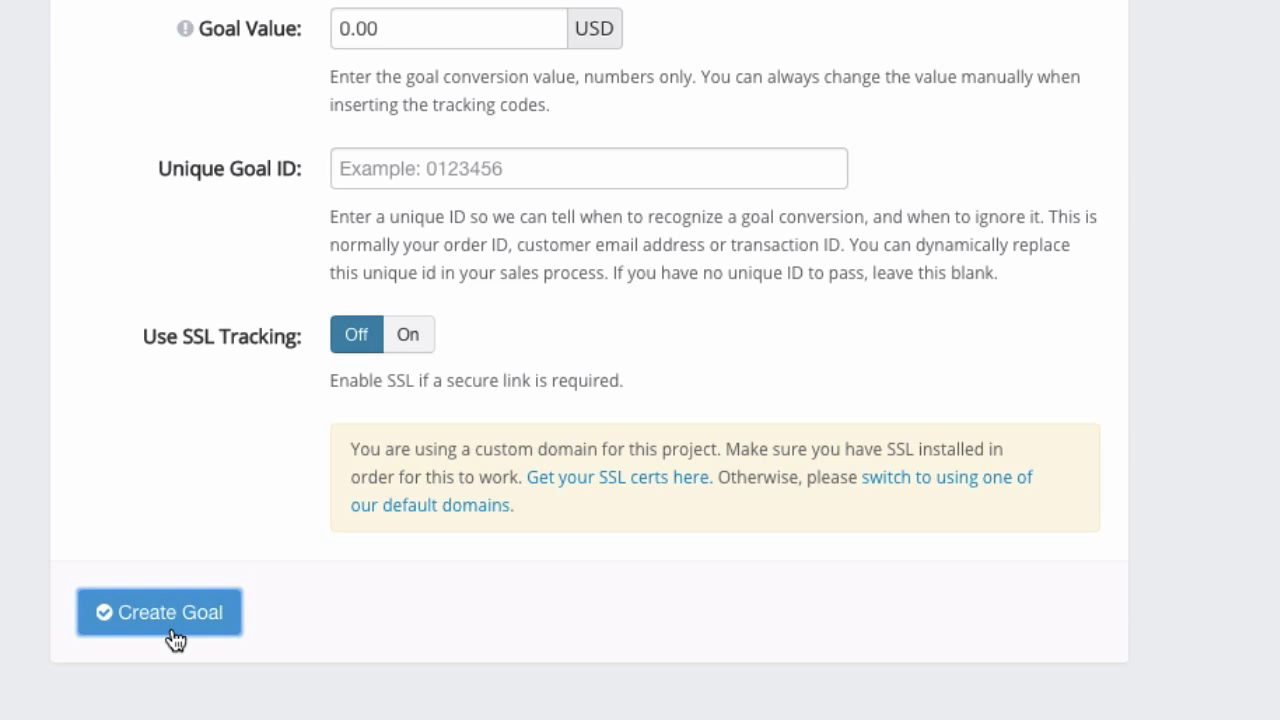
Create the goal, then inspect the Standard Code's script and noscript image sections
{"action": "left_click", "coordinate": [158, 612]}
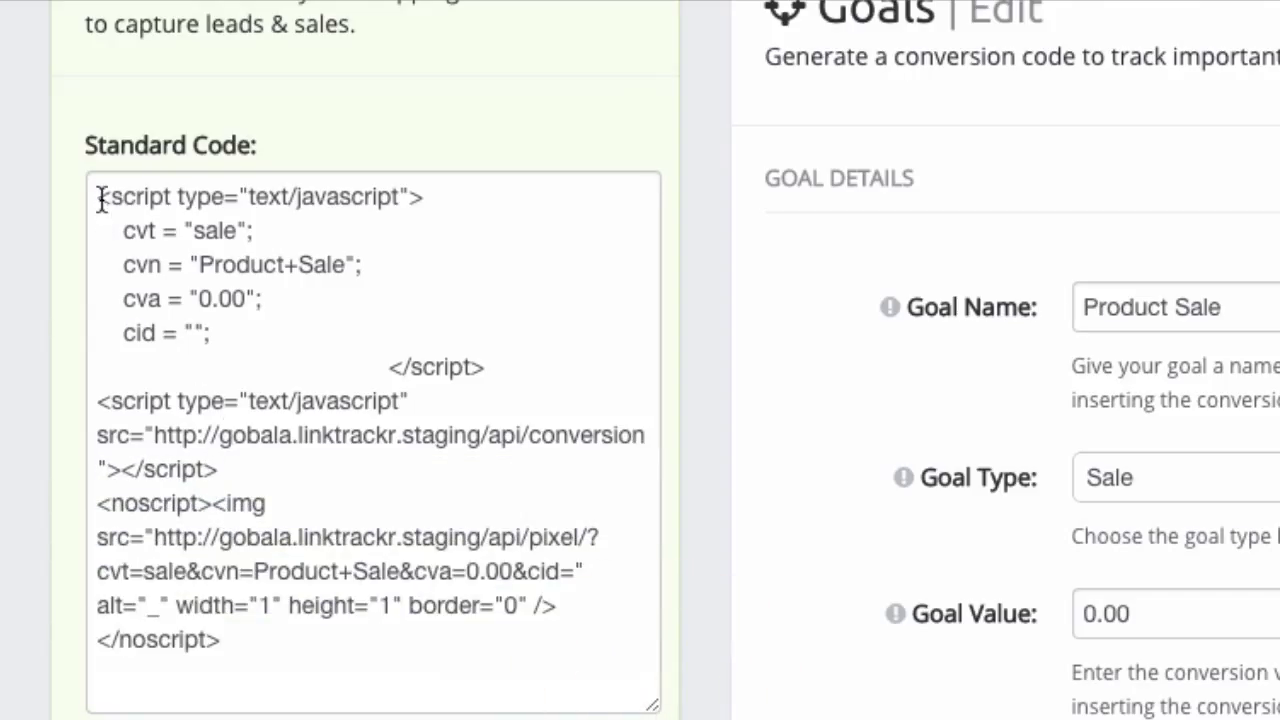
{"action": "left_click", "coordinate": [105, 197]}
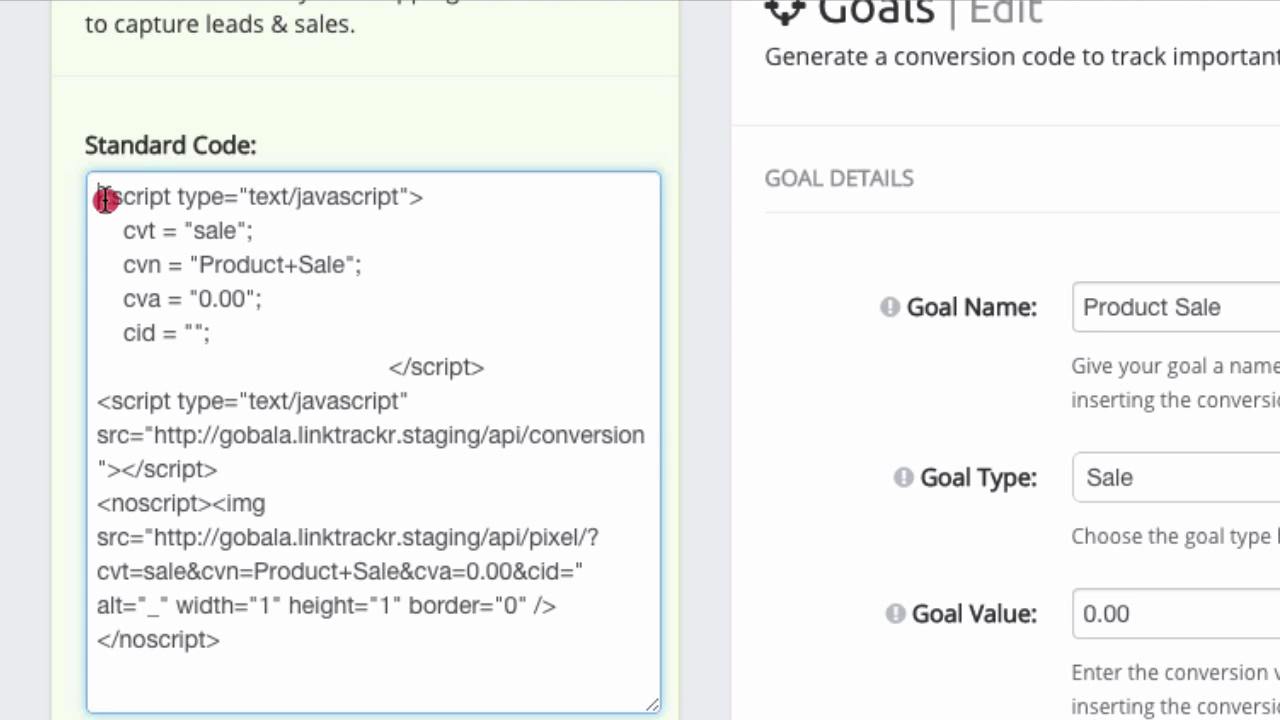
{"action": "left_click_drag", "start_coordinate": [105, 196], "coordinate": [250, 570]}
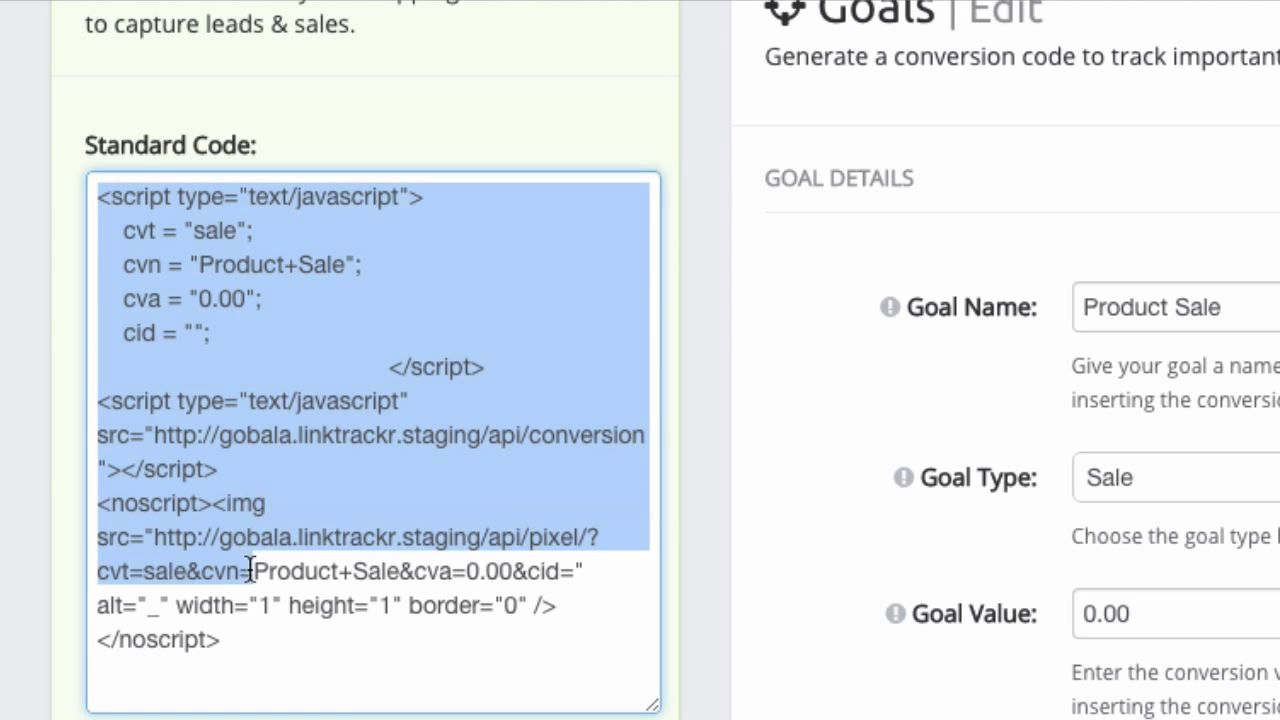
{"action": "left_click", "coordinate": [203, 355]}
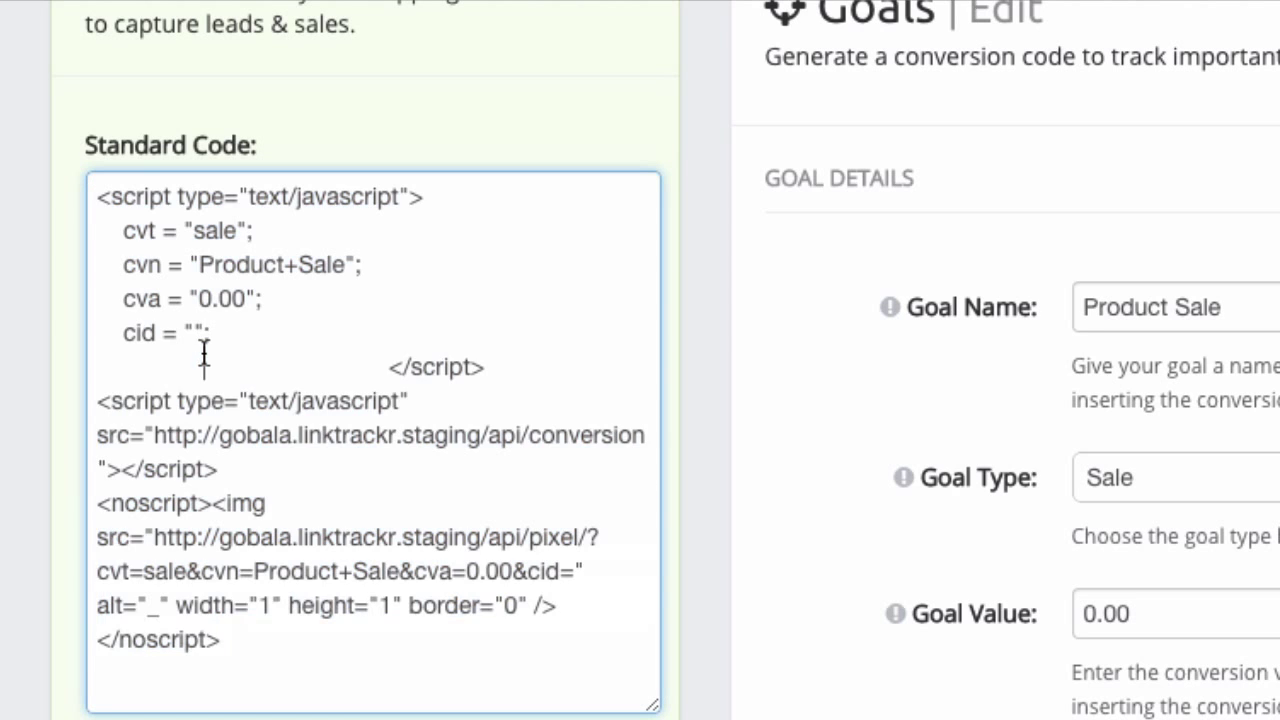
{"action": "mouse_move", "coordinate": [205, 515]}
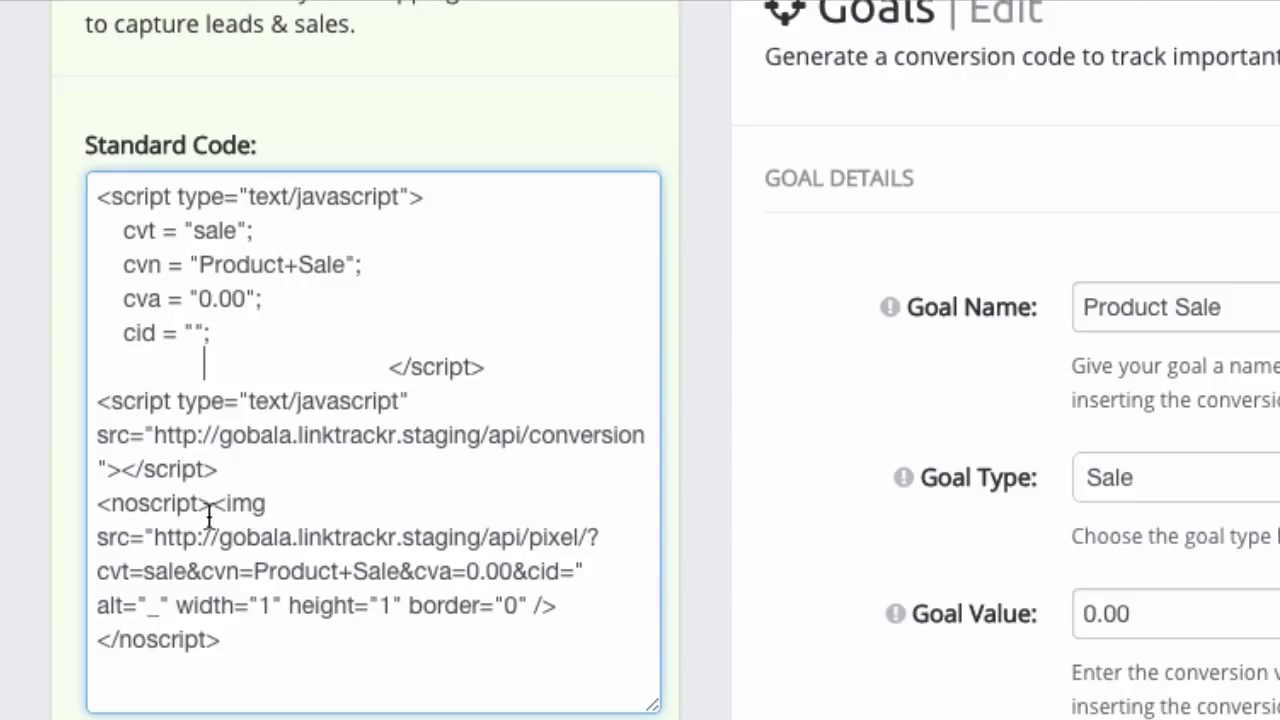
{"action": "left_click_drag", "start_coordinate": [210, 503], "coordinate": [520, 598]}
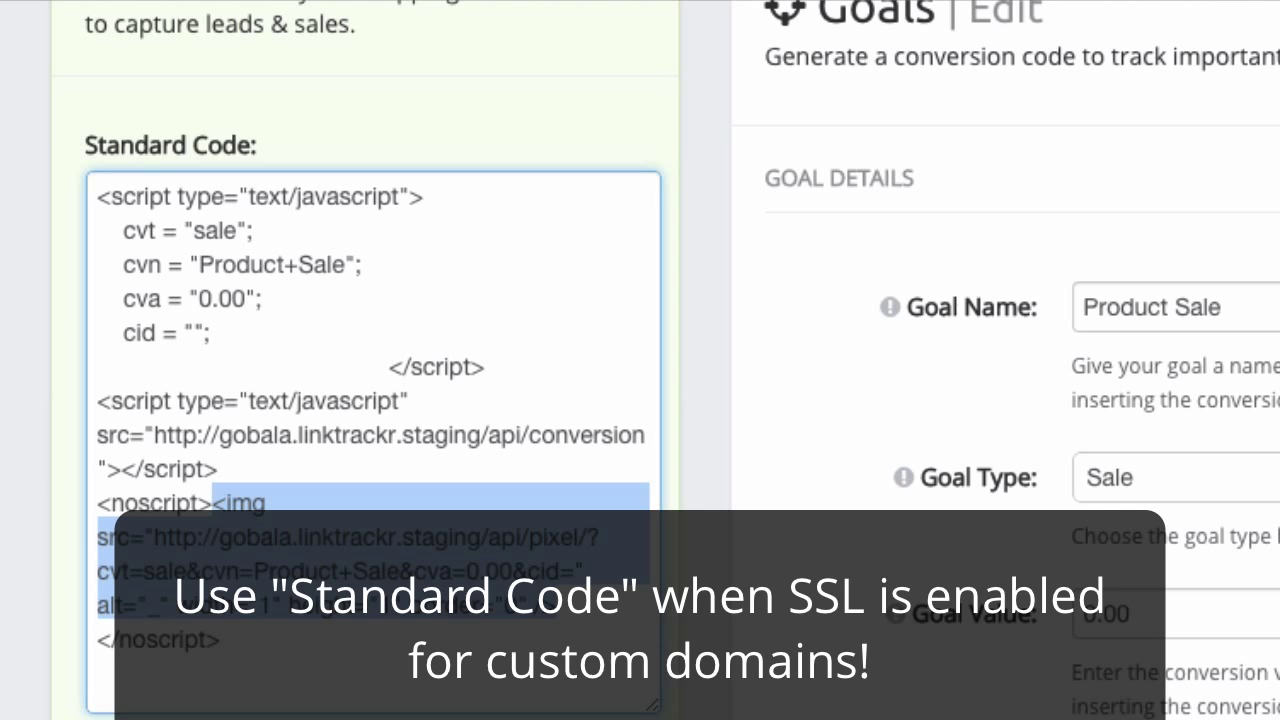
{"action": "scroll", "scroll_direction": "down", "scroll_amount": 3}
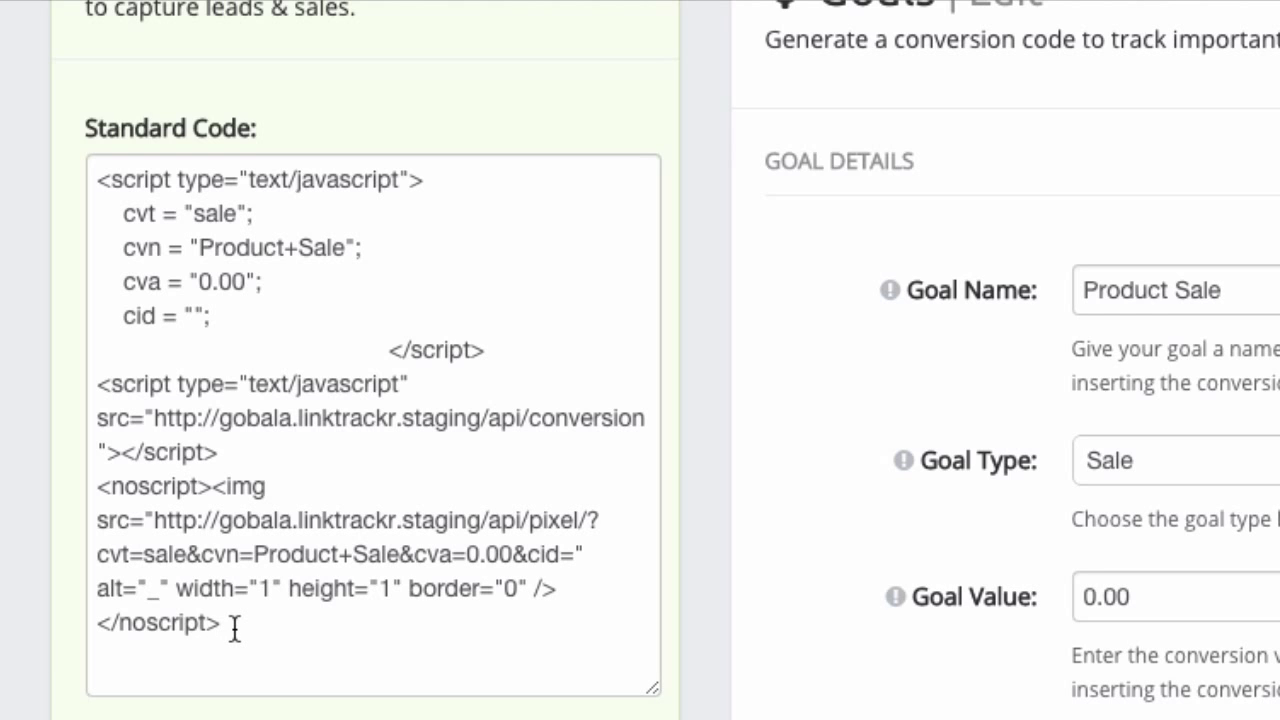
{"action": "scroll", "scroll_direction": "down", "scroll_amount": 3}
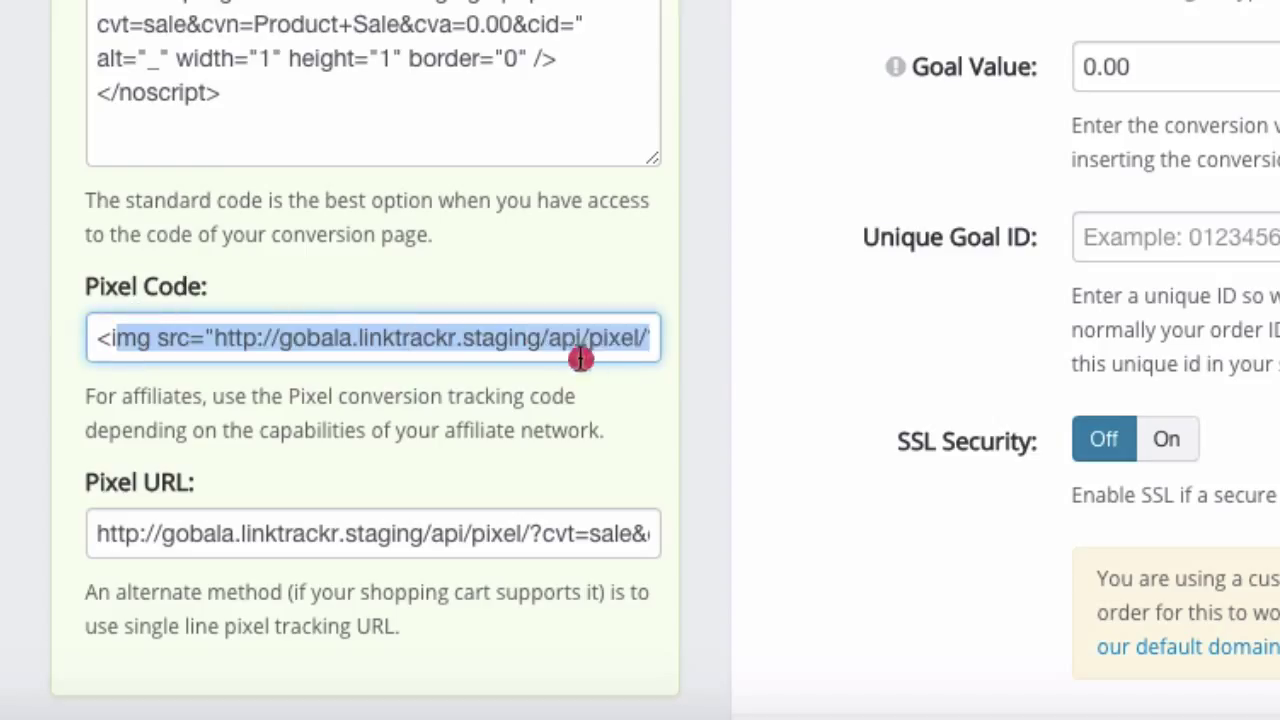
{"action": "left_click", "coordinate": [620, 338]}
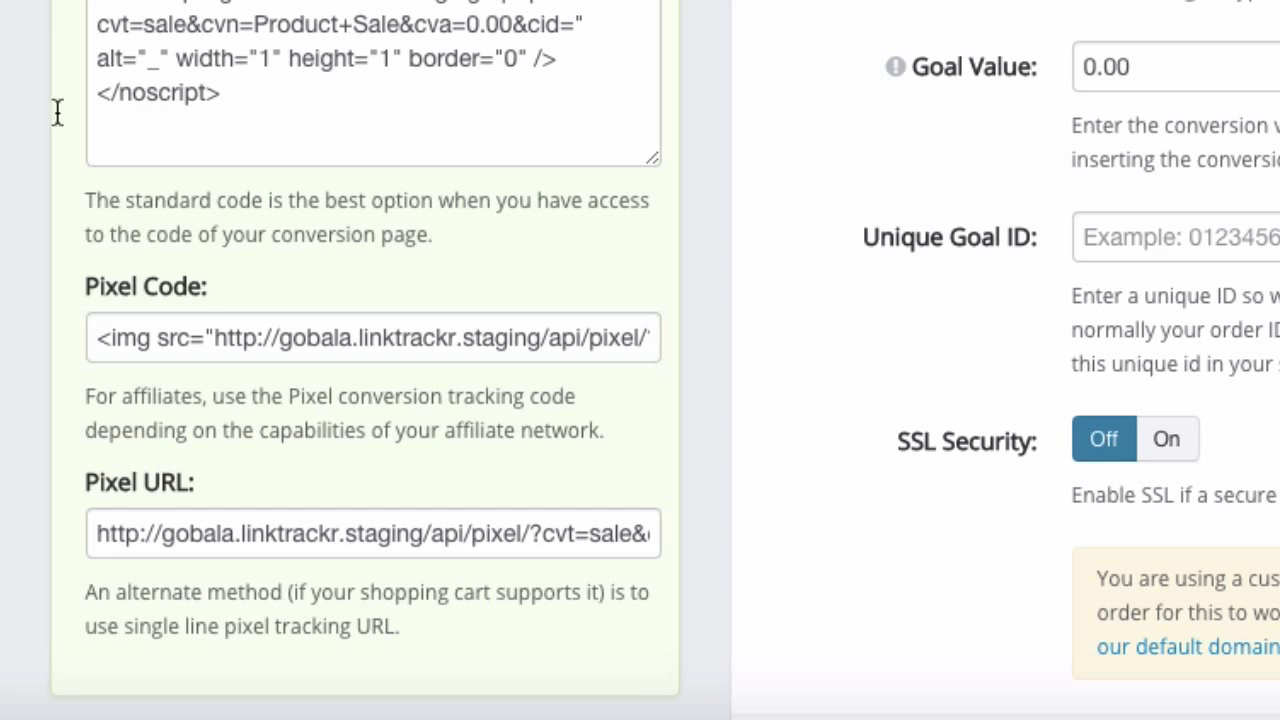
{"action": "scroll", "scroll_direction": "down", "scroll_amount": 3}
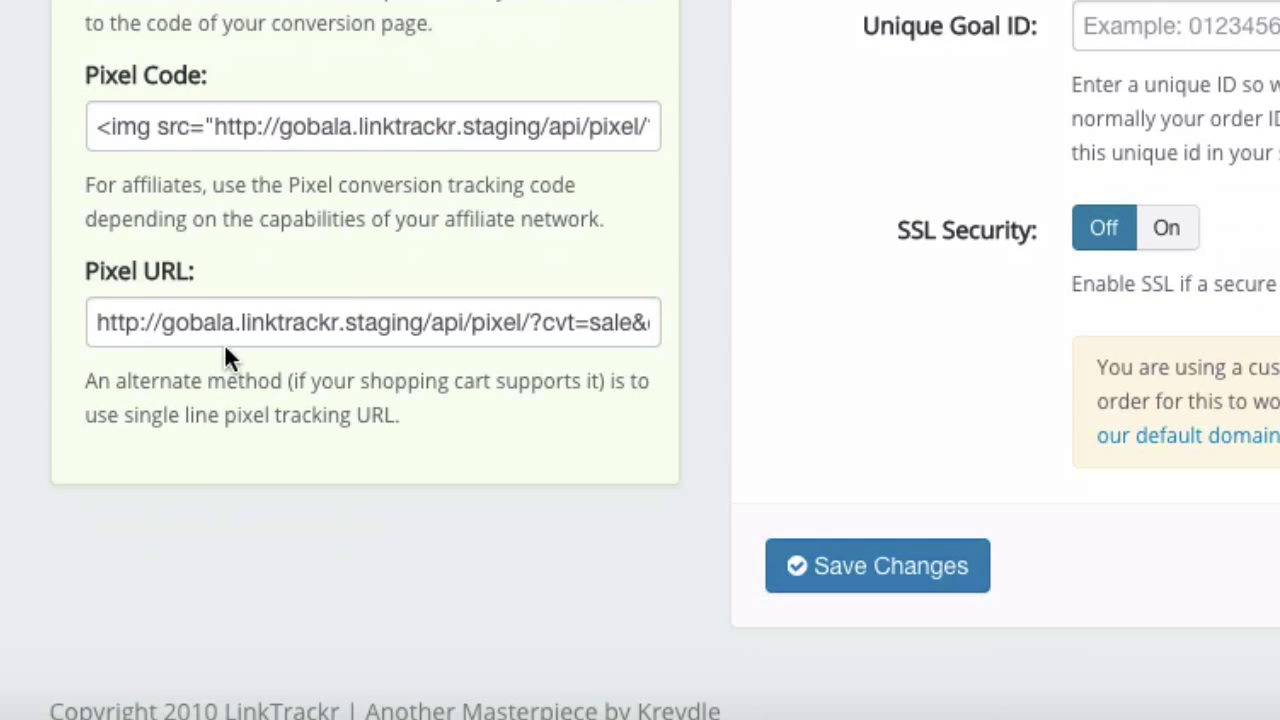
{"action": "left_click", "coordinate": [372, 322]}
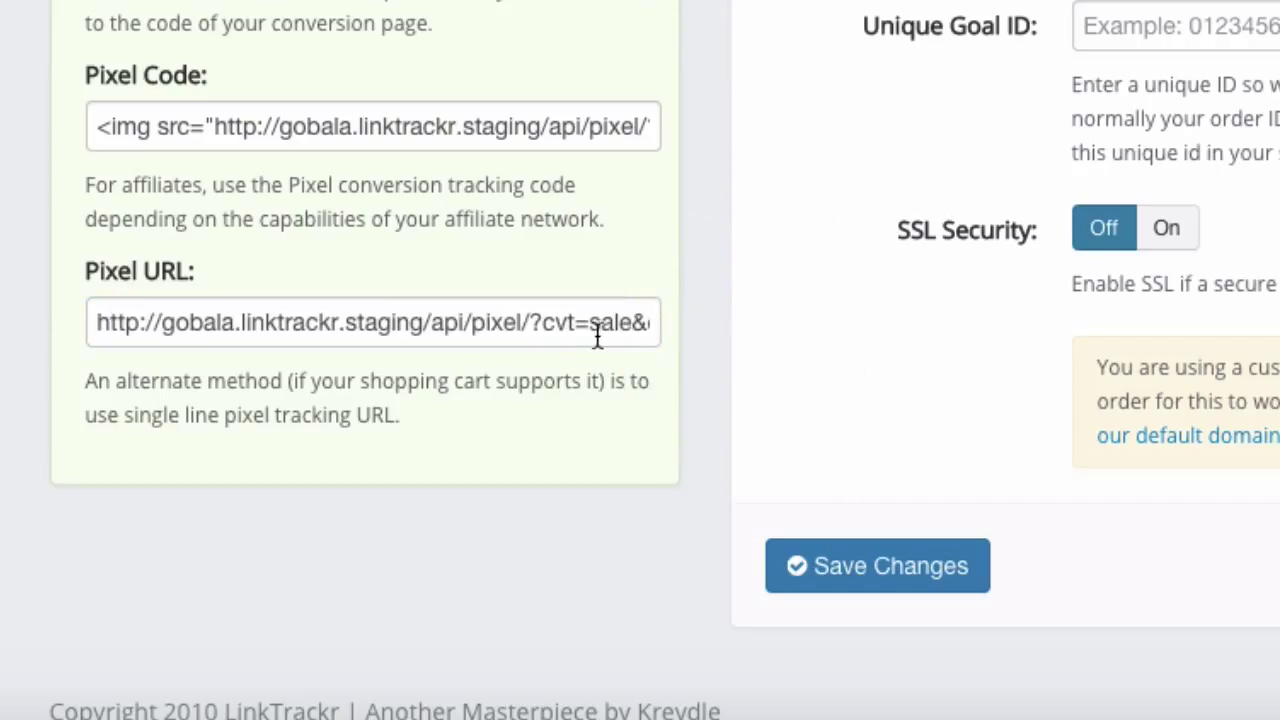
{"action": "mouse_move", "coordinate": [247, 340]}
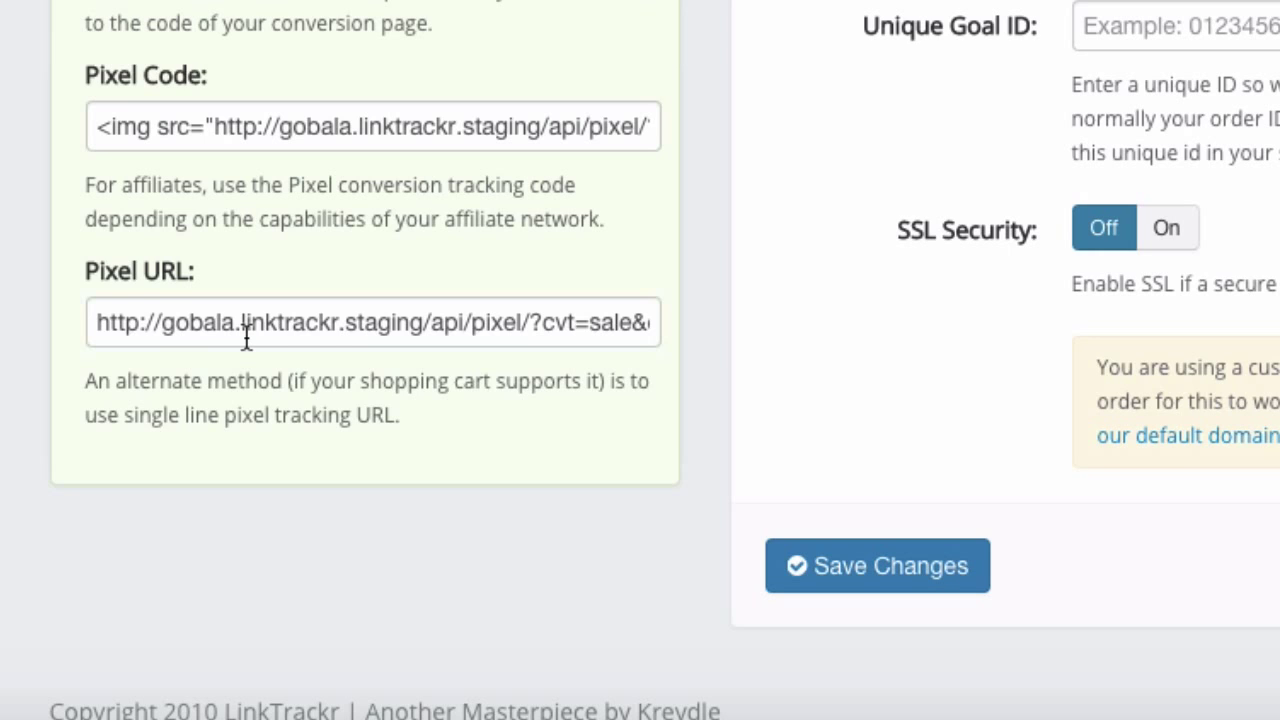
{"action": "mouse_move", "coordinate": [167, 322]}
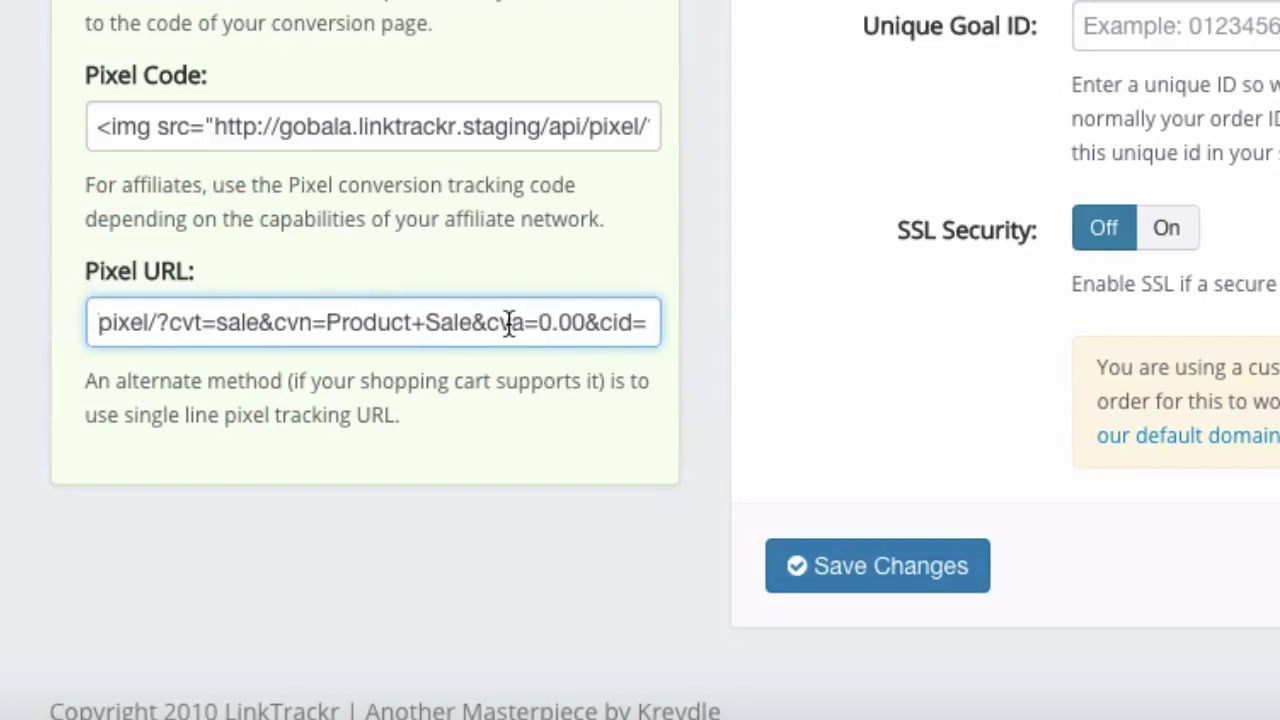
{"action": "mouse_move", "coordinate": [97, 293]}
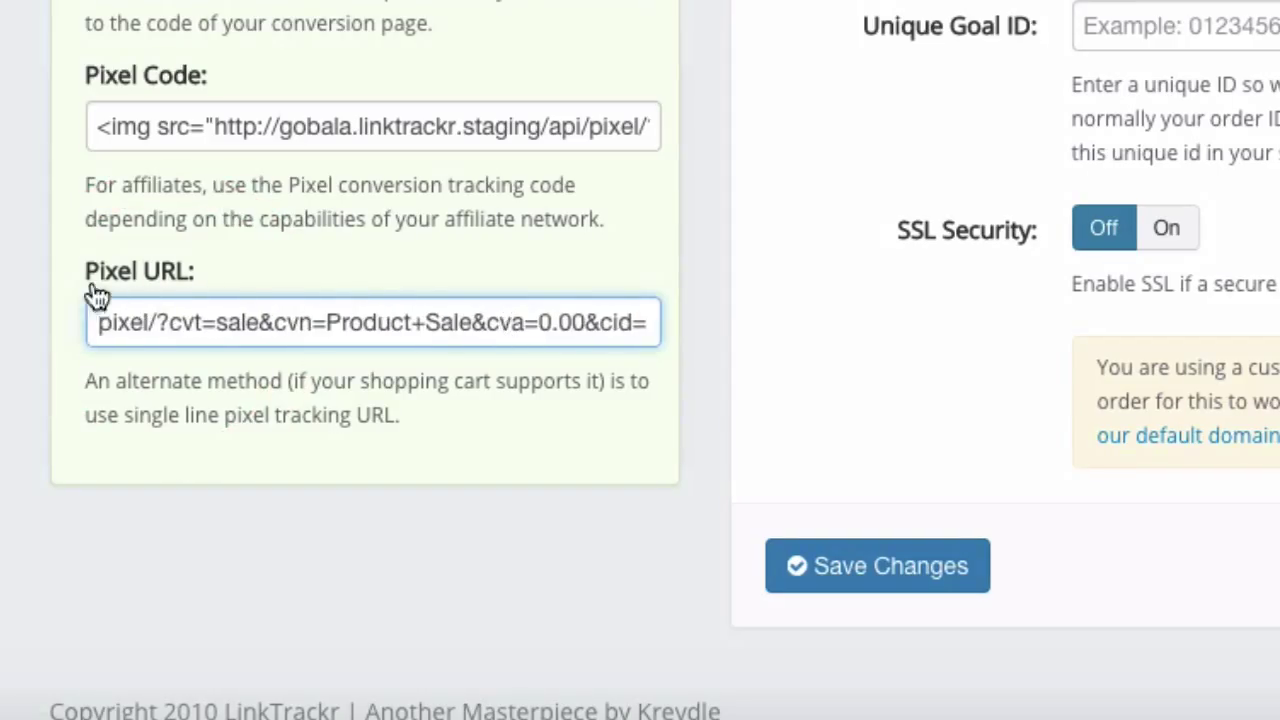
{"action": "double_click", "coordinate": [140, 271]}
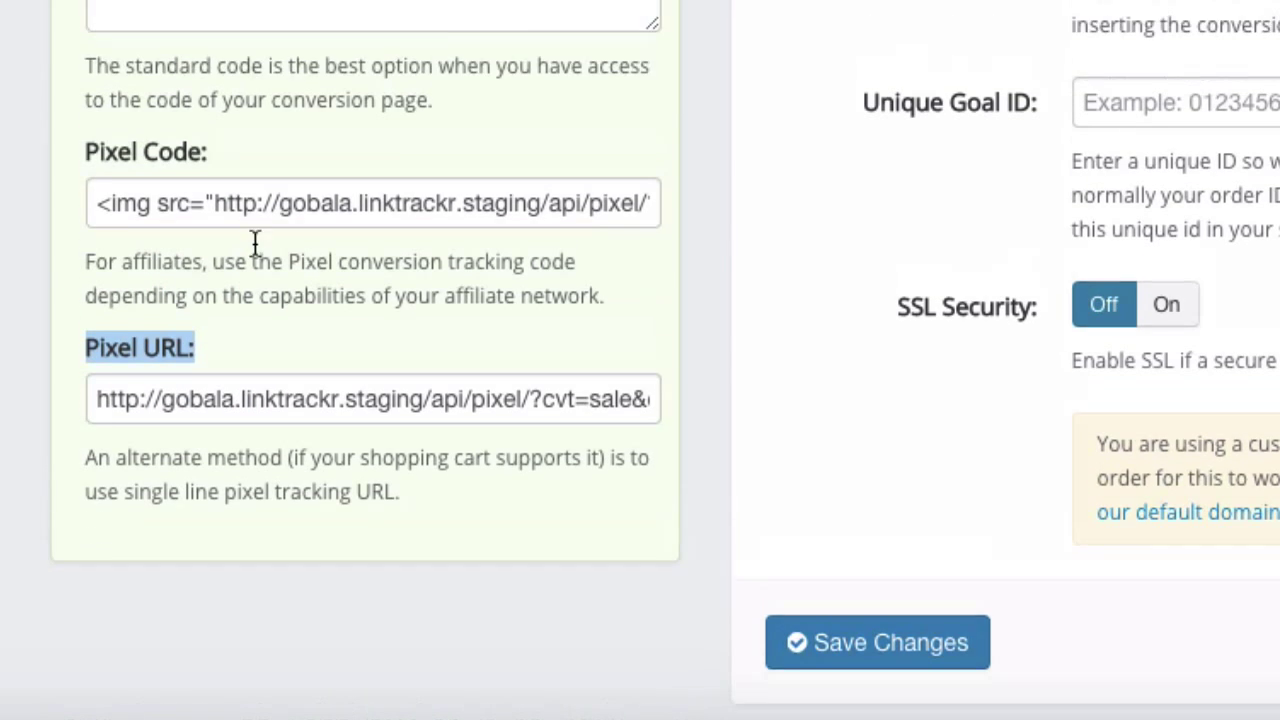
{"action": "scroll", "scroll_direction": "down", "scroll_amount": 3}
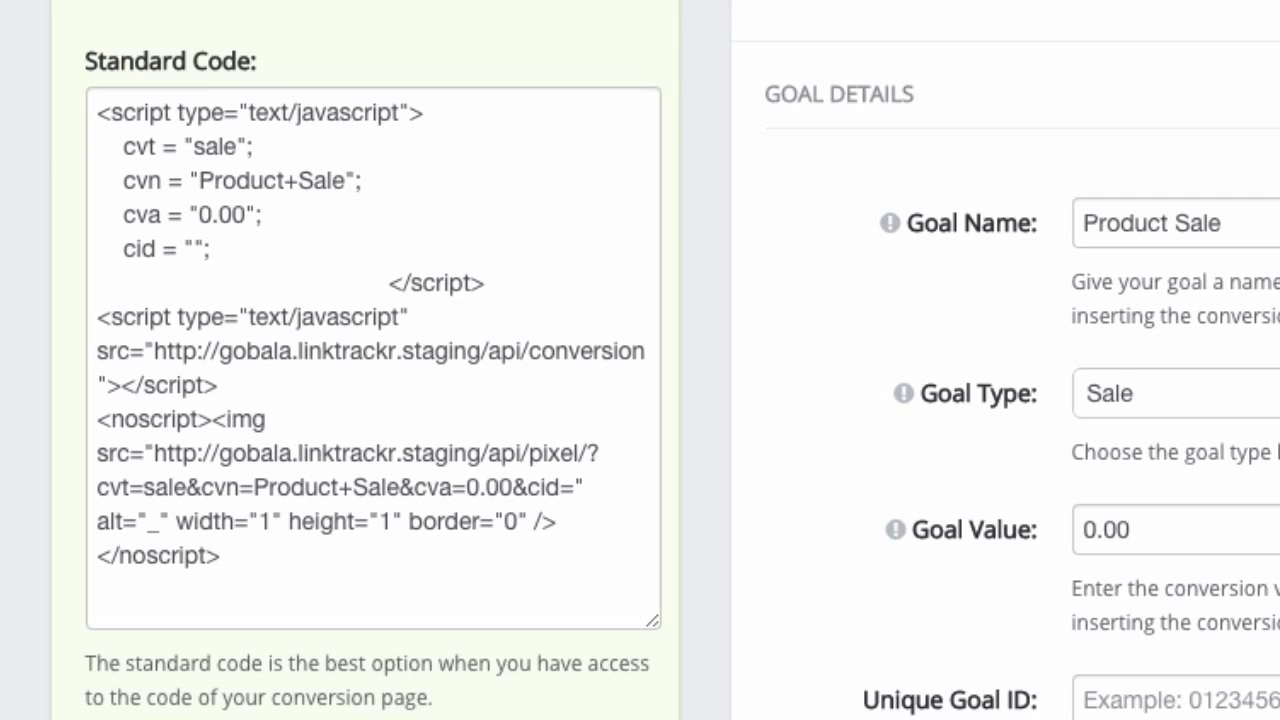
{"action": "scroll", "scroll_direction": "down", "scroll_amount": 3}
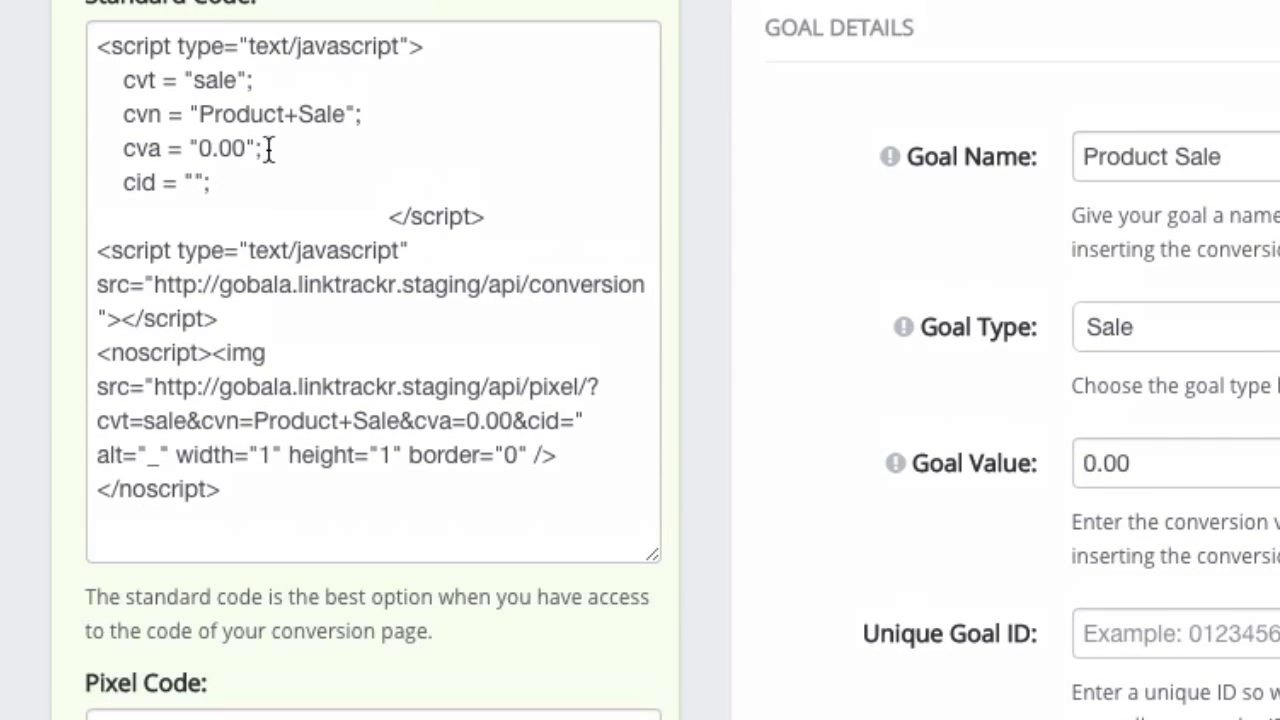
{"action": "double_click", "coordinate": [218, 80]}
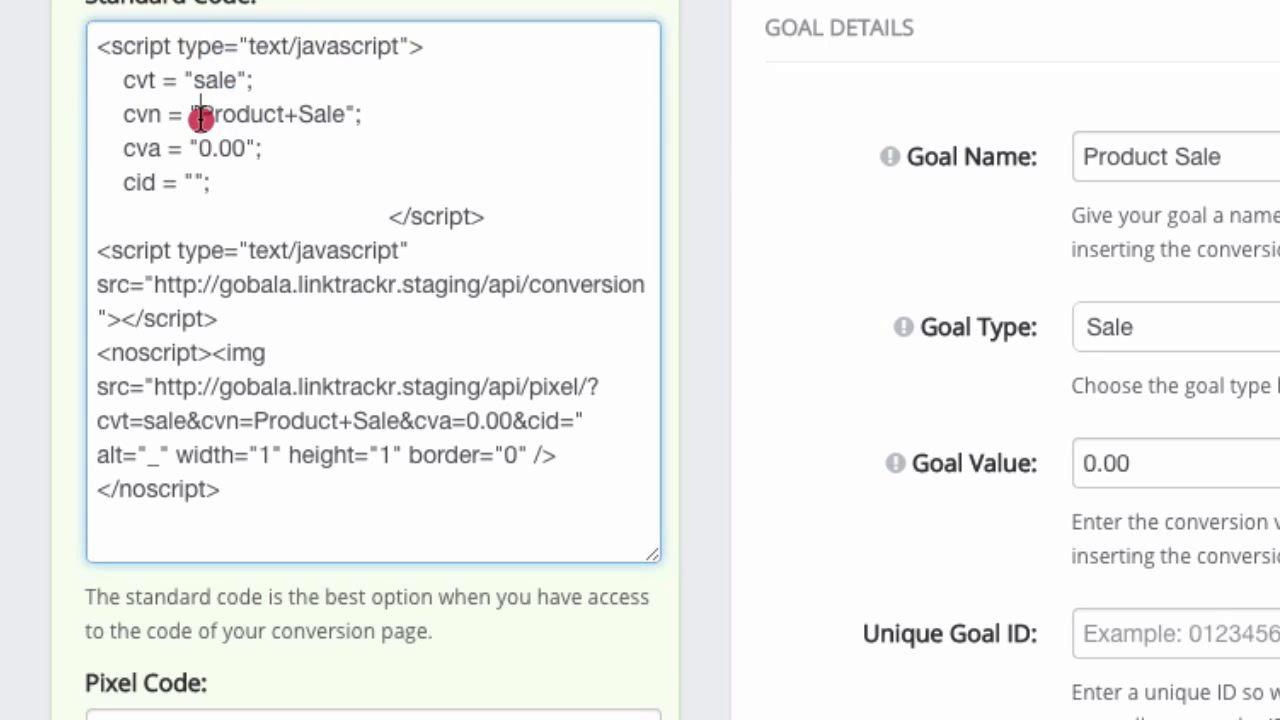
{"action": "double_click", "coordinate": [270, 114]}
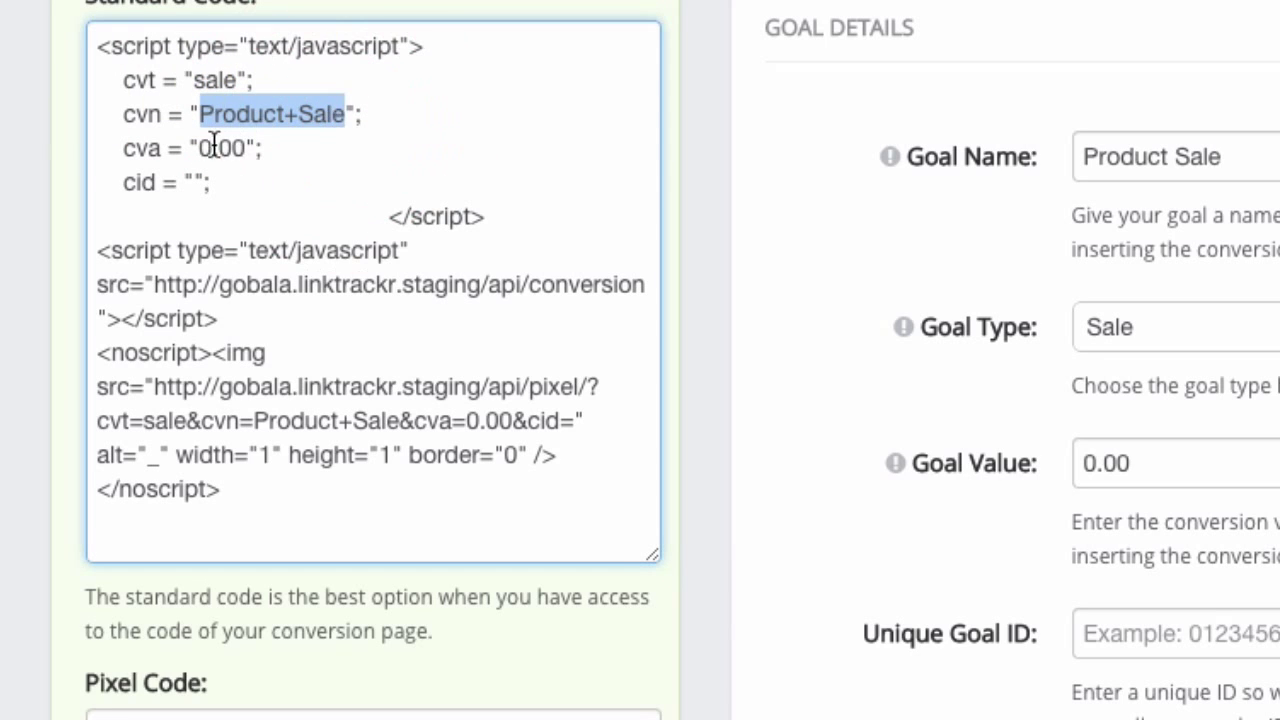
{"action": "double_click", "coordinate": [220, 148]}
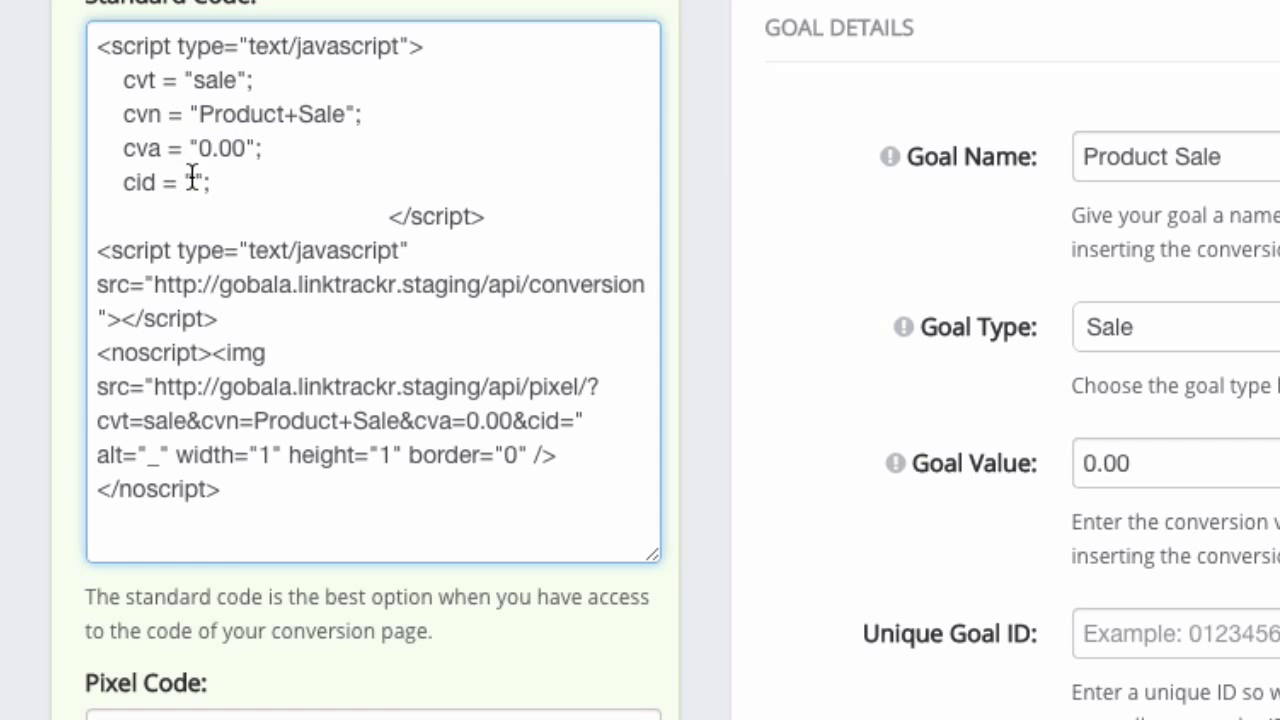
{"action": "mouse_move", "coordinate": [222, 50]}
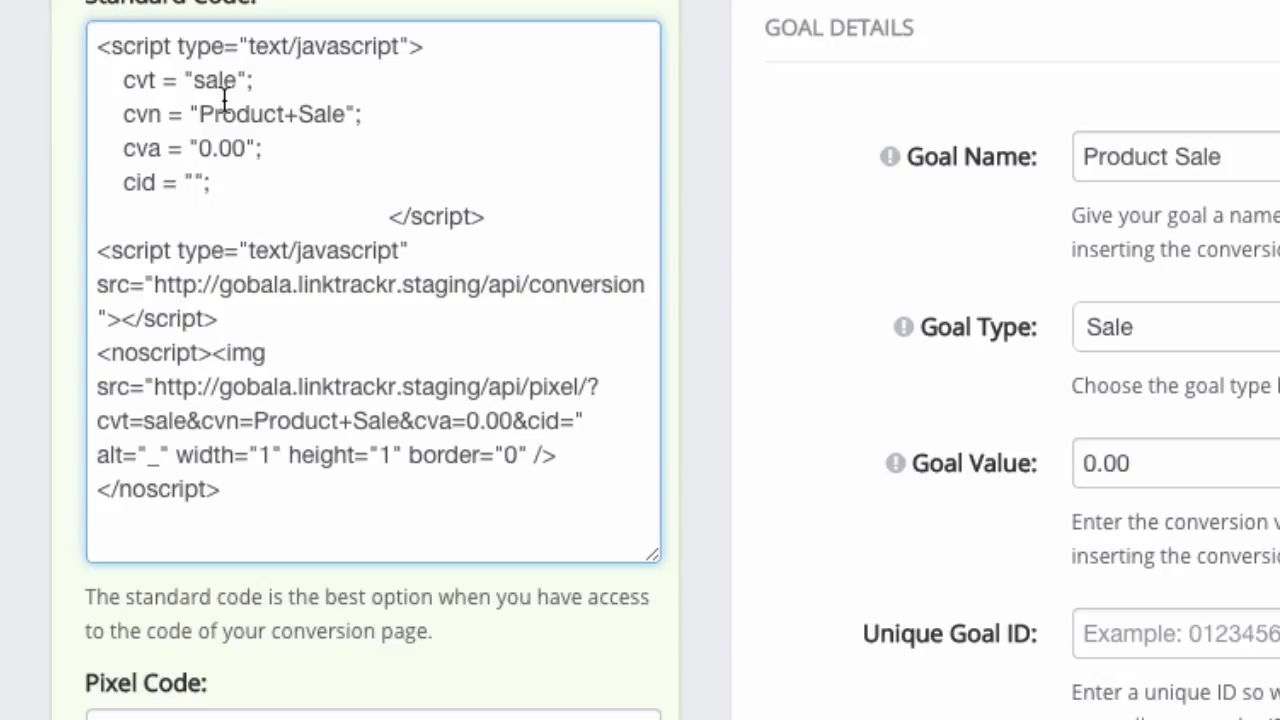
{"action": "double_click", "coordinate": [217, 148]}
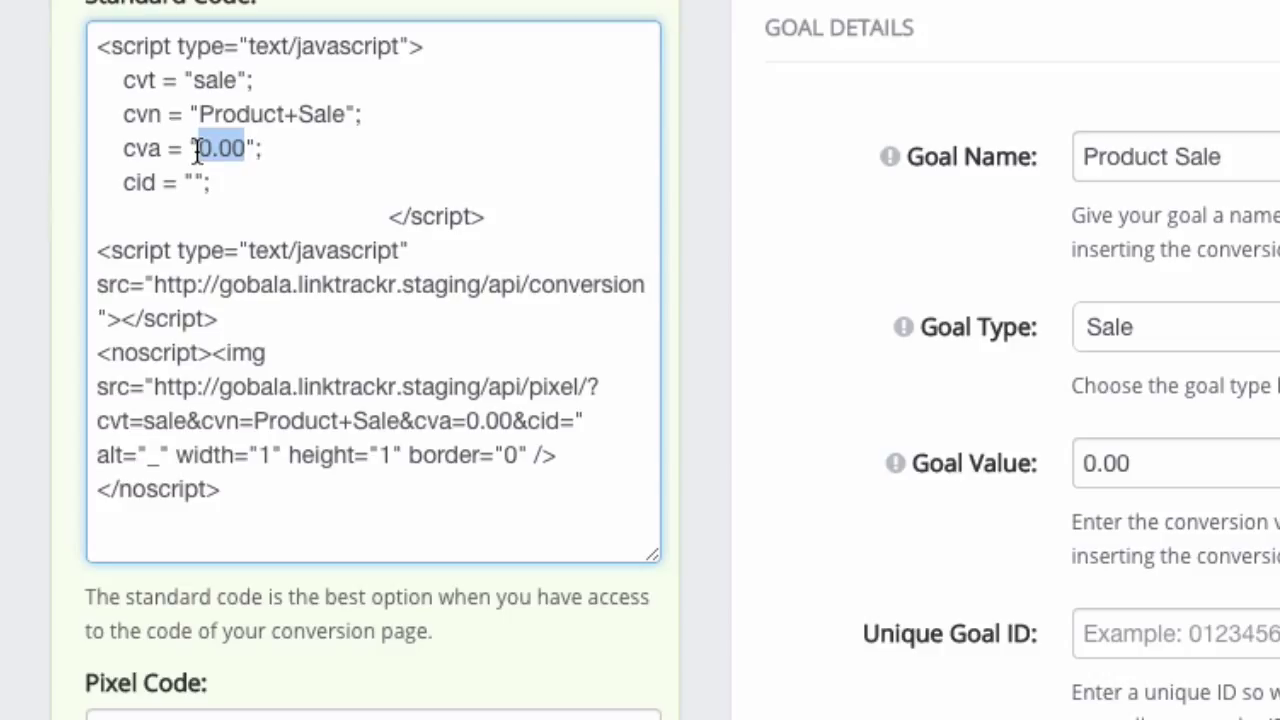
{"action": "mouse_move", "coordinate": [197, 183]}
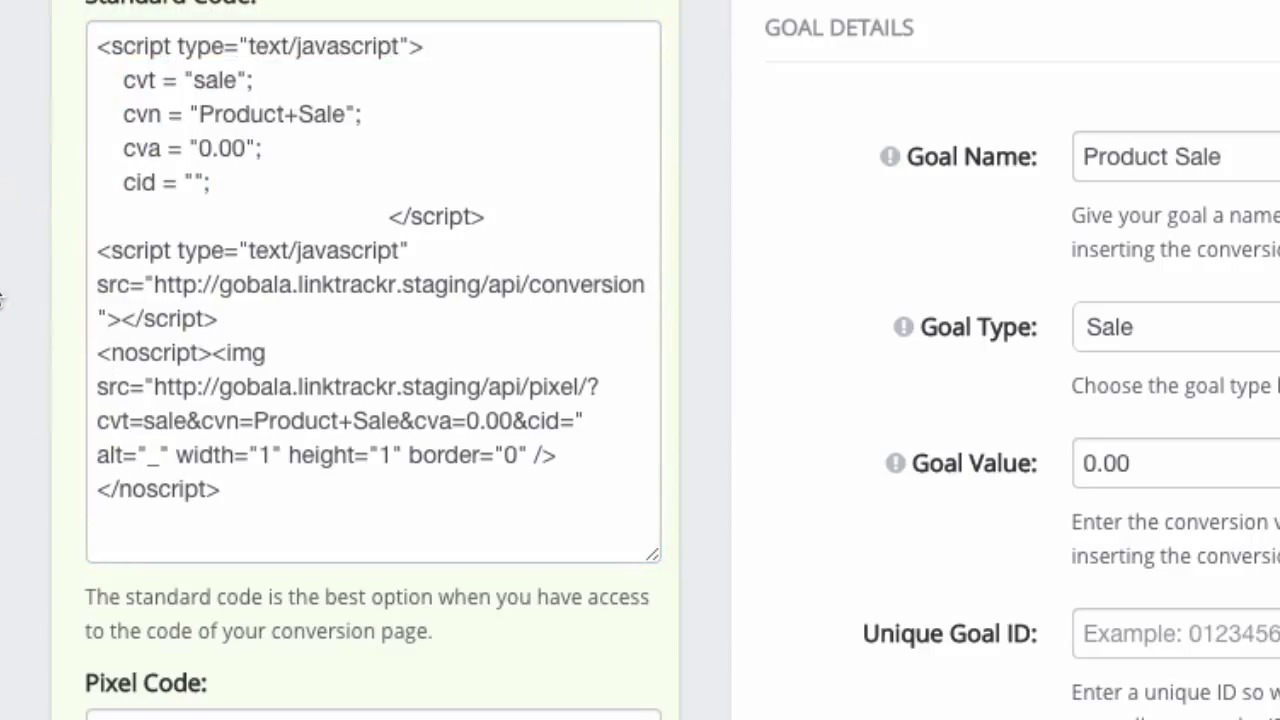
{"action": "mouse_move", "coordinate": [10, 475]}
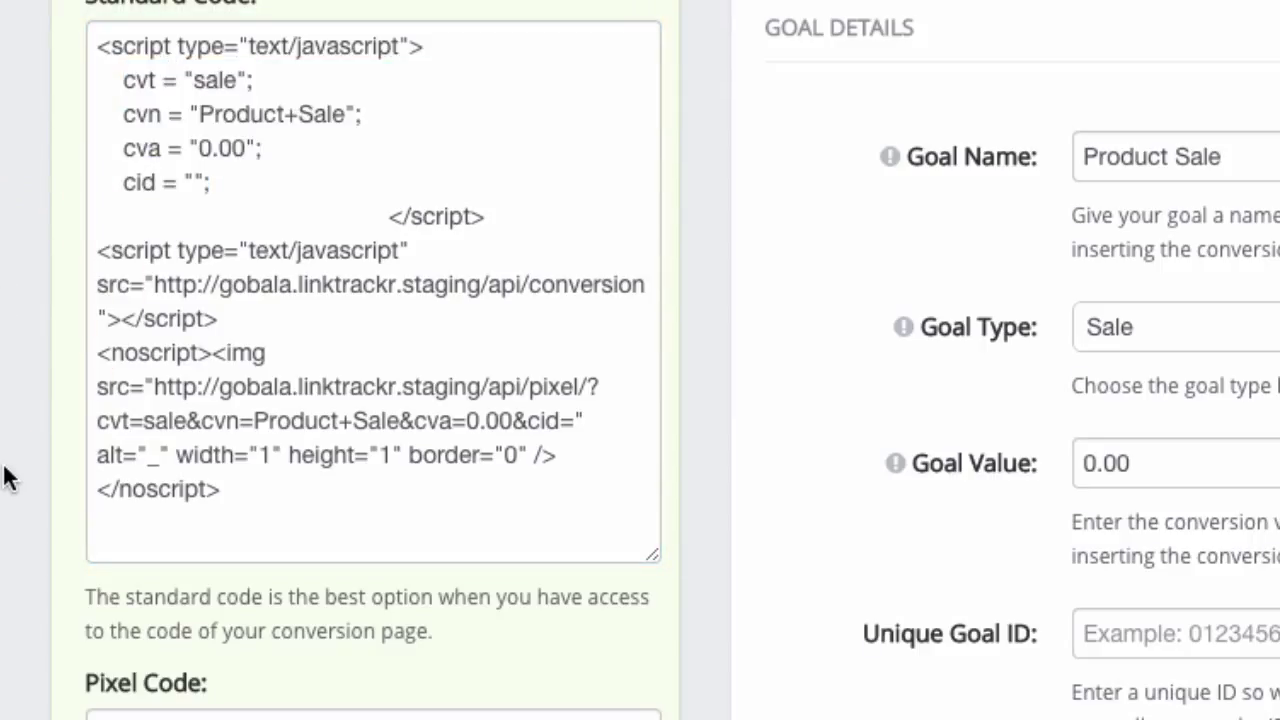
{"action": "mouse_move", "coordinate": [547, 547]}
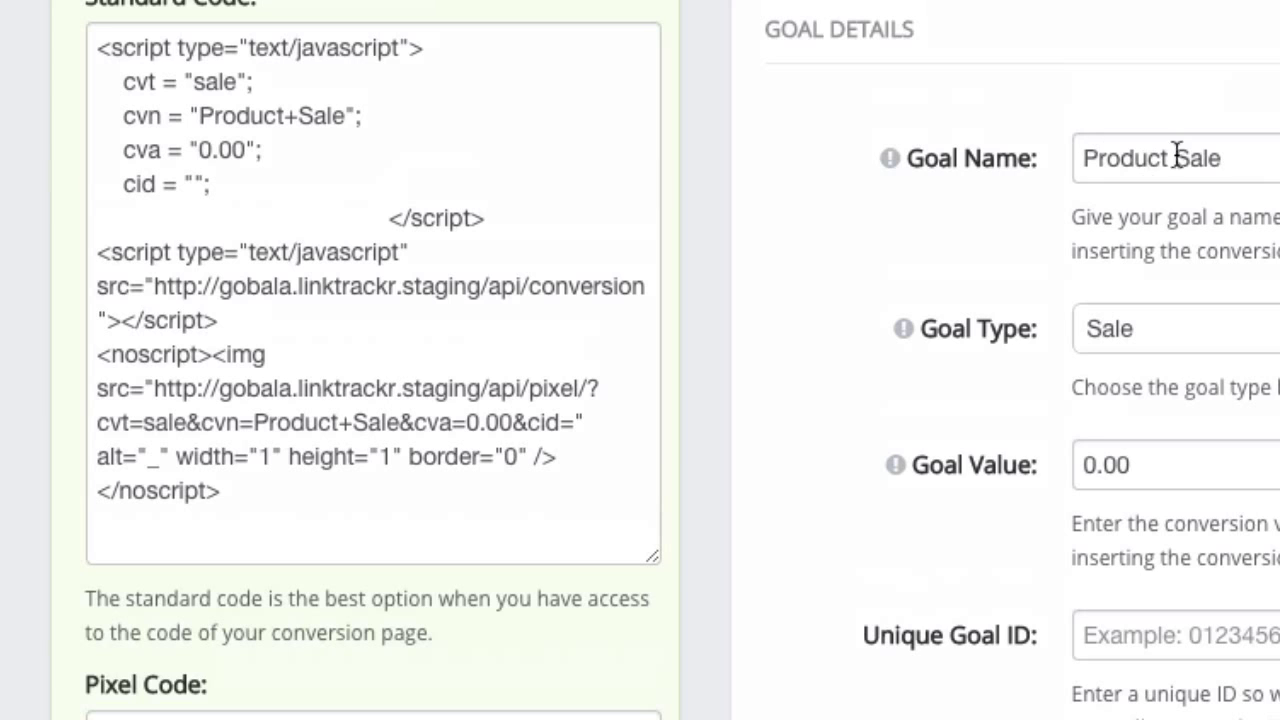
{"action": "mouse_move", "coordinate": [1028, 700]}
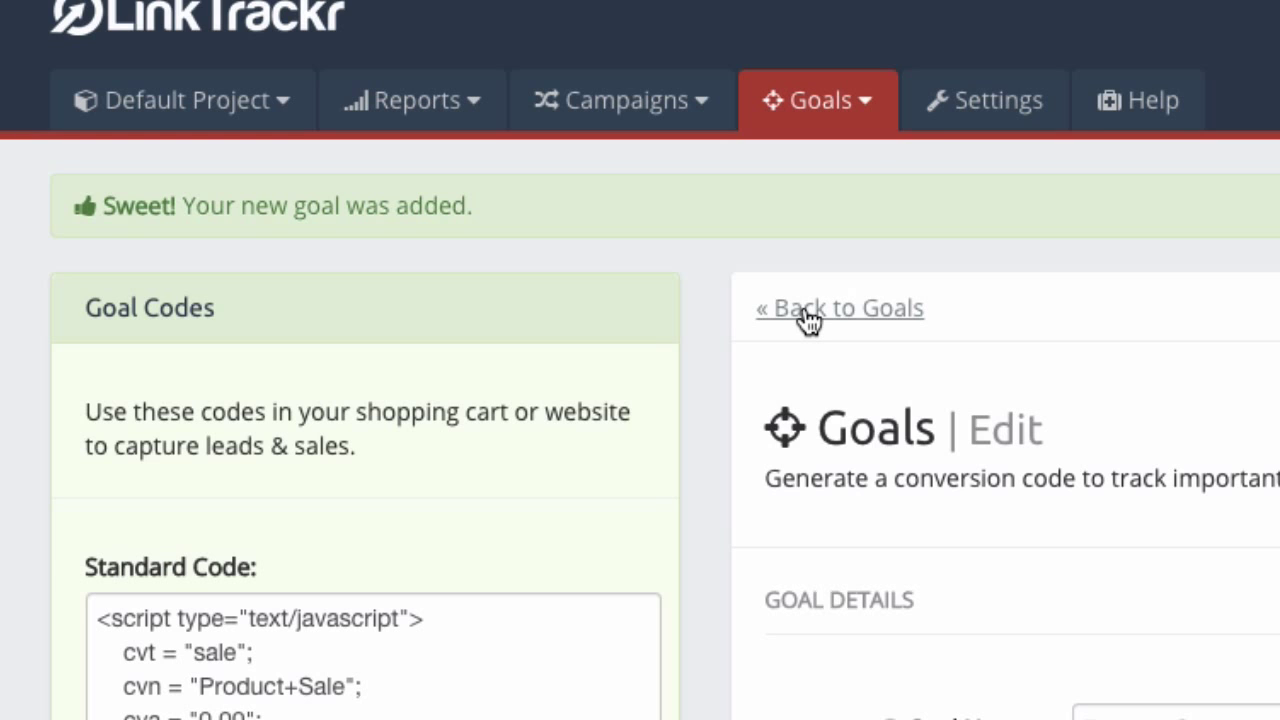
{"action": "scroll", "scroll_direction": "down", "scroll_amount": 3}
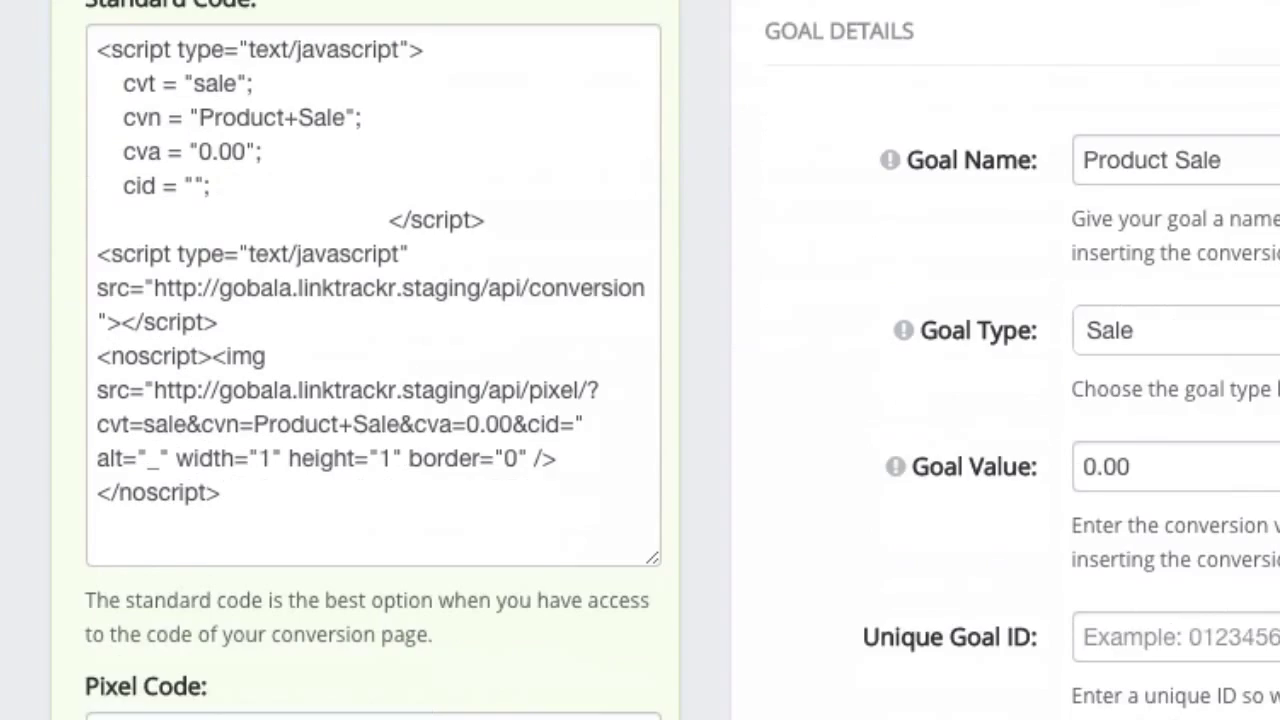
{"action": "scroll", "scroll_direction": "down", "scroll_amount": 3}
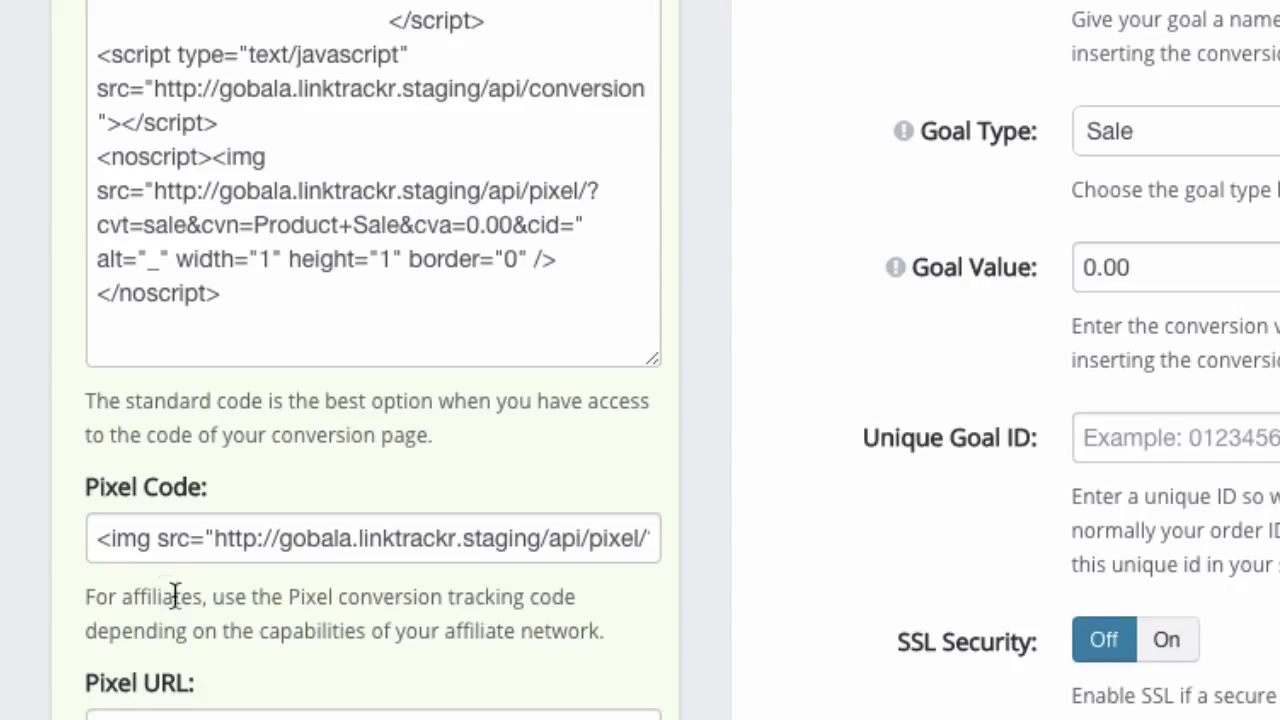
{"action": "mouse_move", "coordinate": [478, 472]}
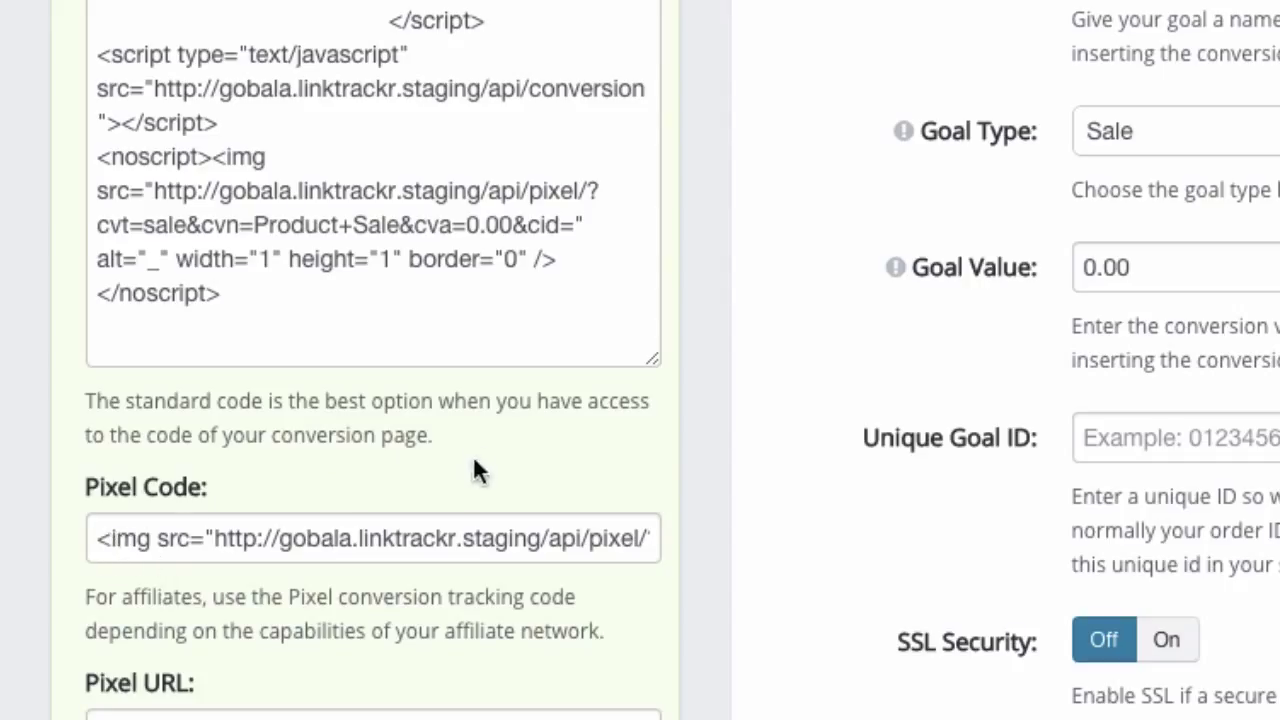
{"action": "left_click", "coordinate": [112, 538]}
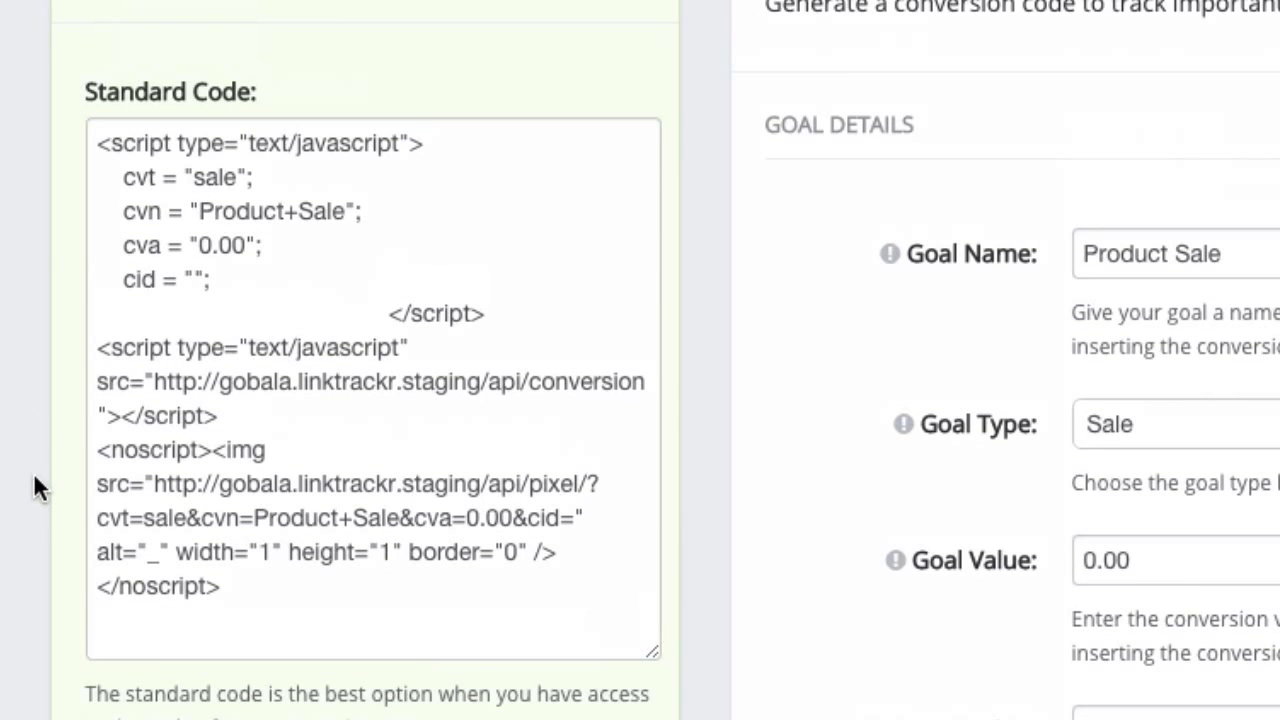
{"action": "left_click", "coordinate": [190, 177]}
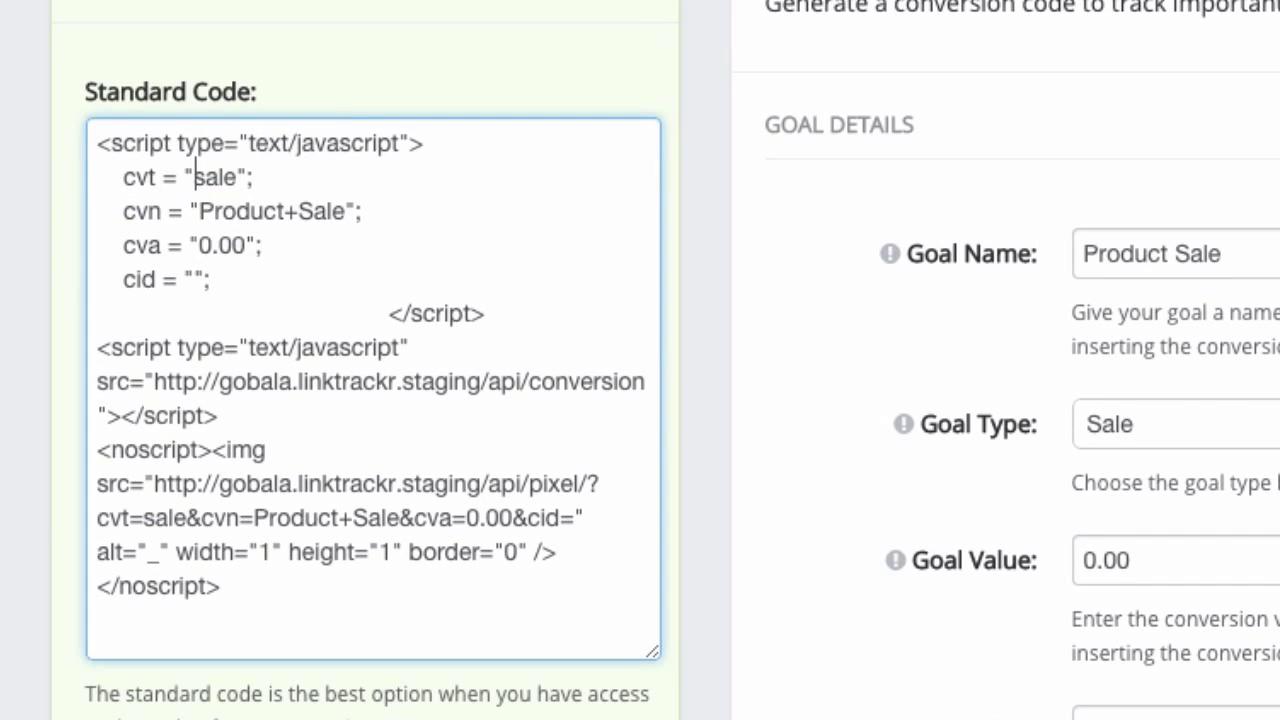
{"action": "scroll", "scroll_direction": "down", "scroll_amount": 3}
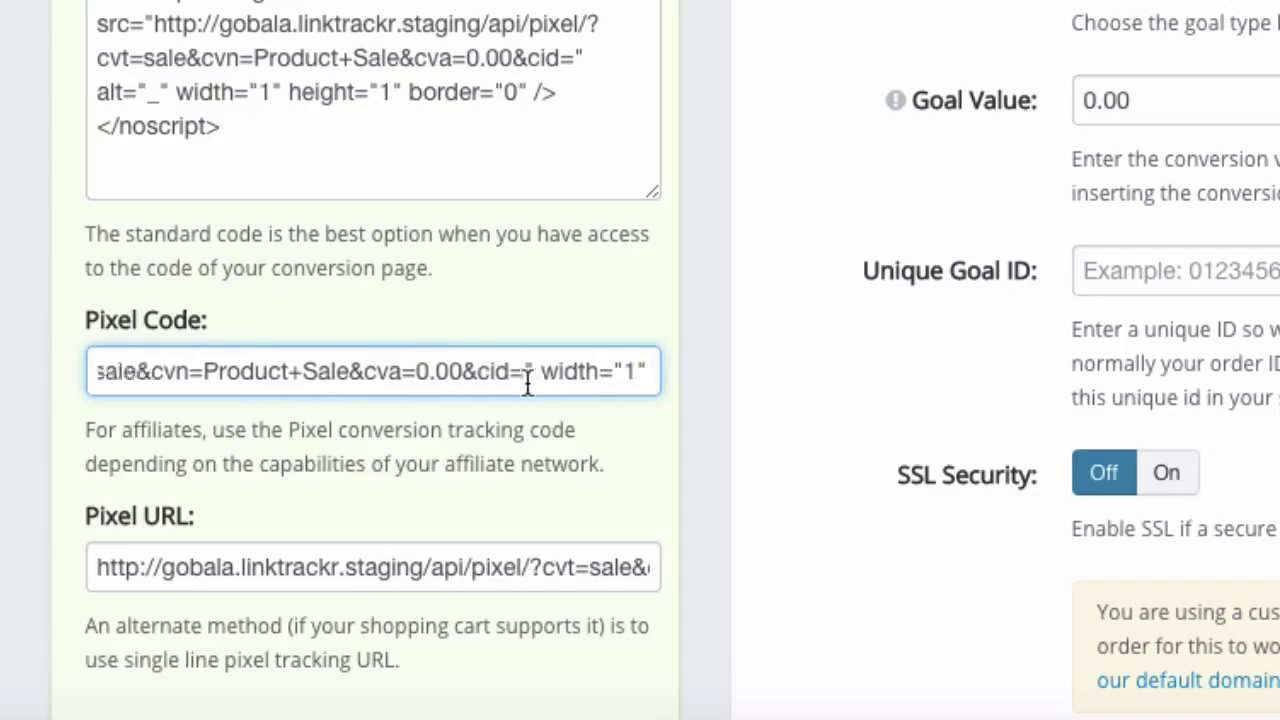
{"action": "double_click", "coordinate": [512, 371]}
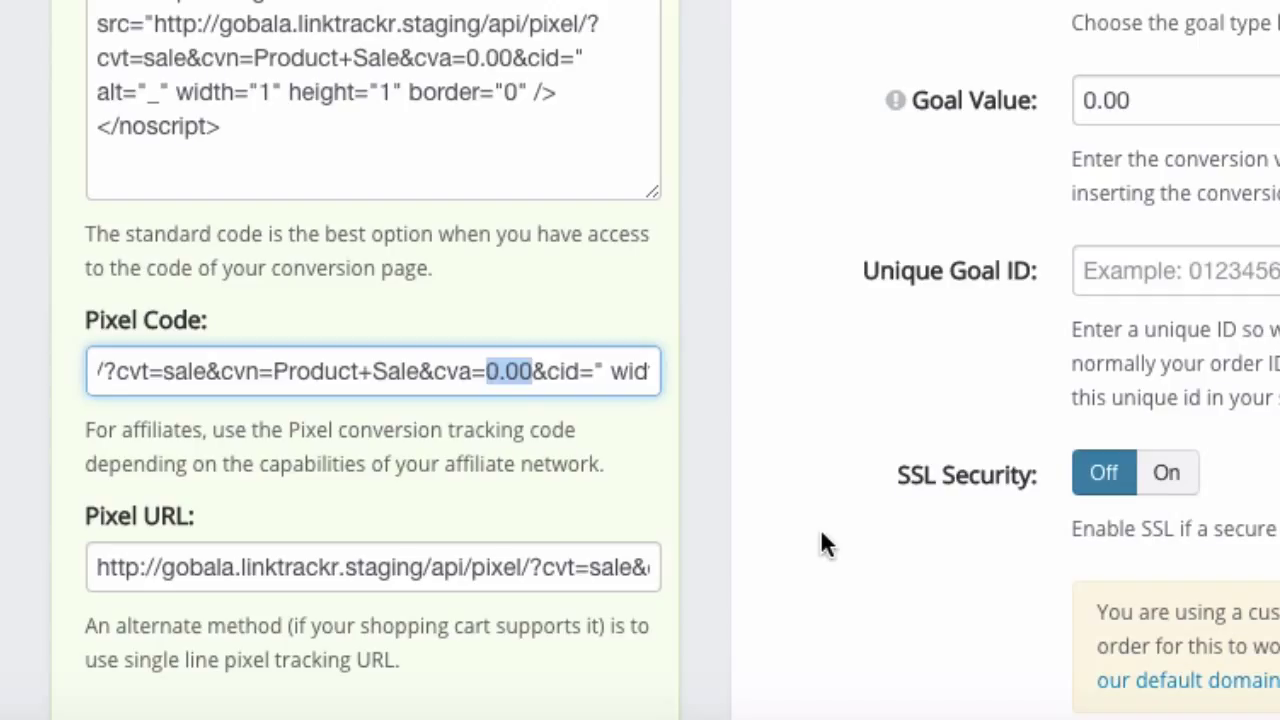
{"action": "mouse_move", "coordinate": [760, 432]}
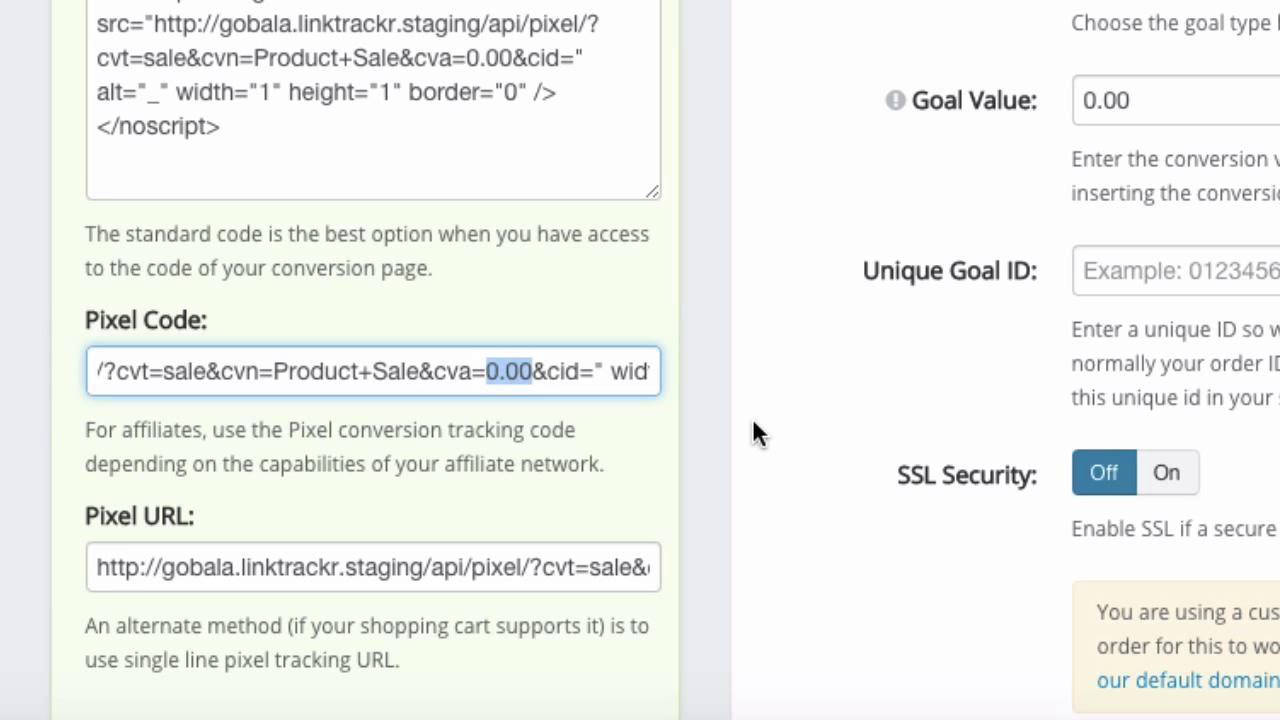
{"action": "scroll", "scroll_direction": "down", "scroll_amount": 3}
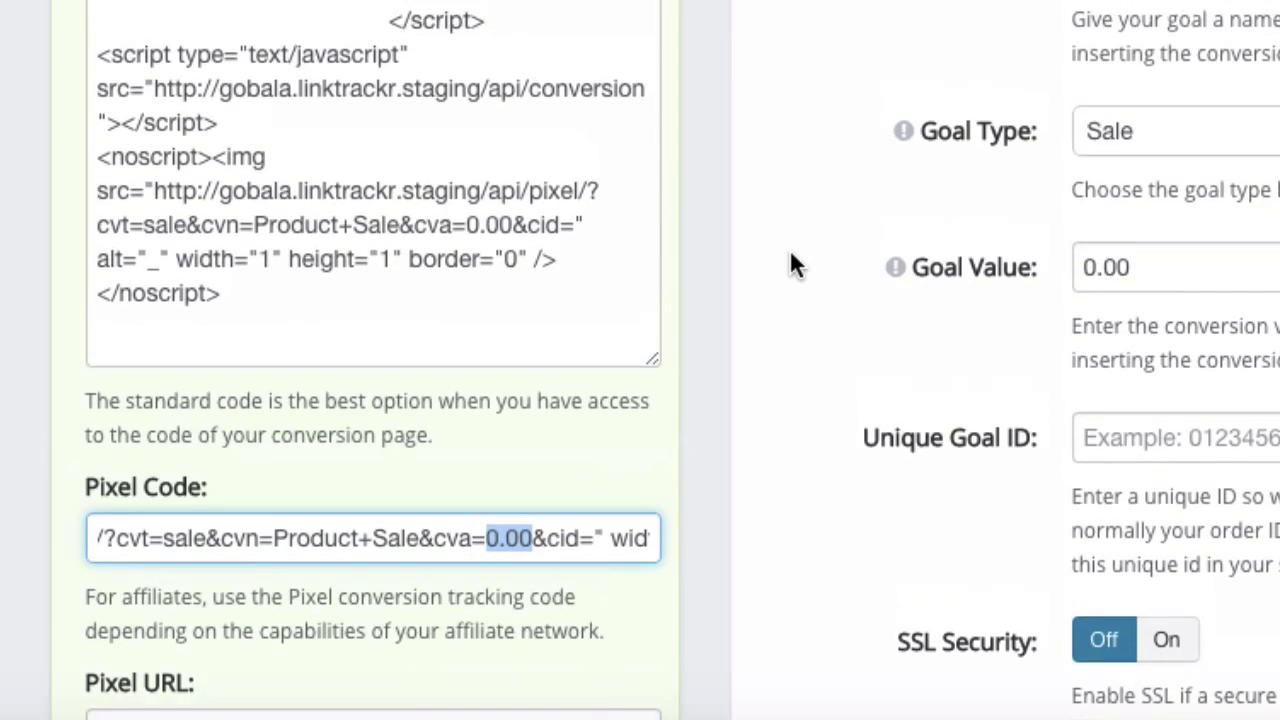